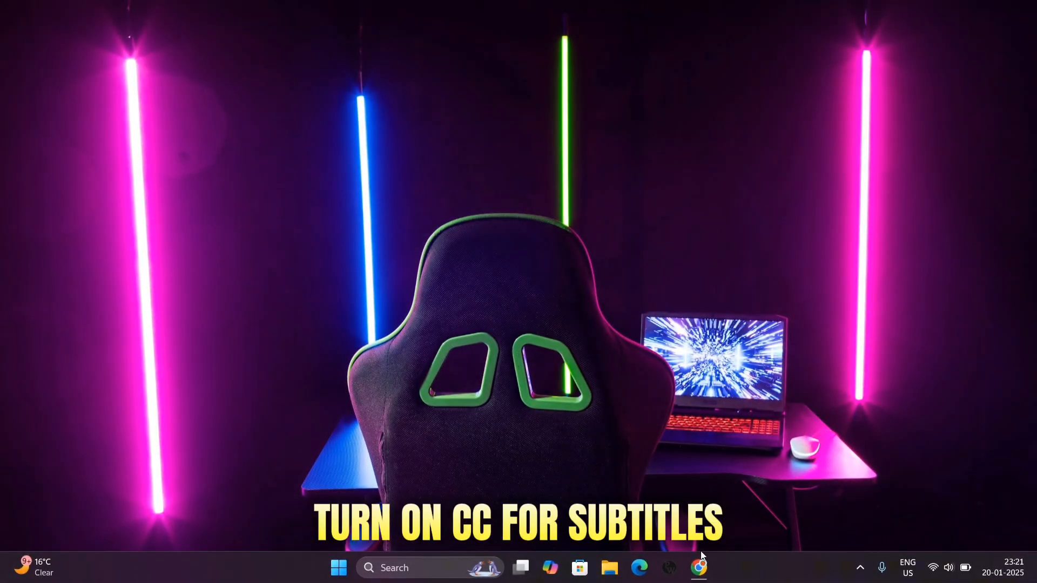
Search 'visual studio' in Chrome and start the free Community edition download from Microsoft.
left_click(699, 567)
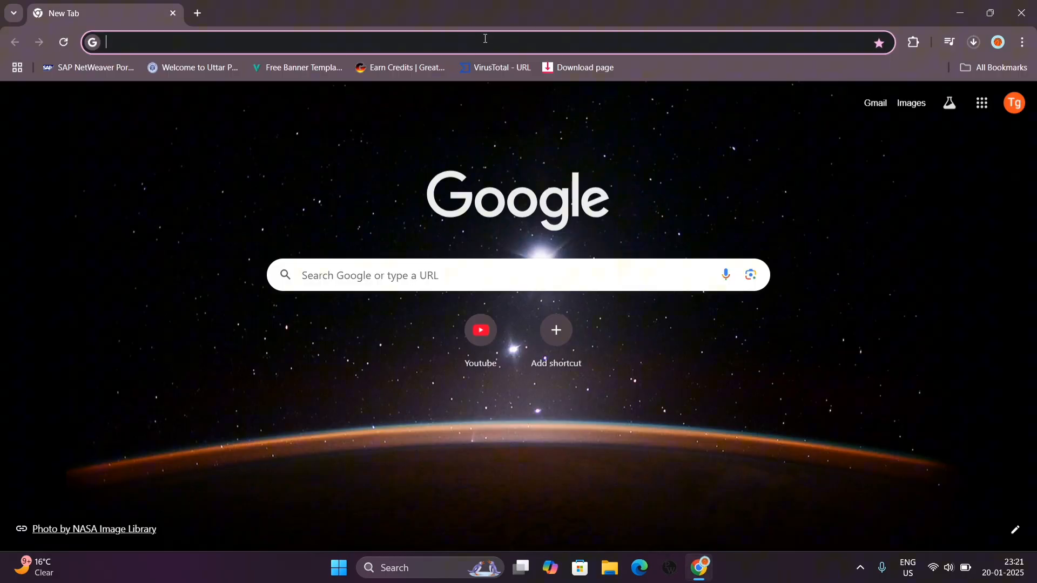
type("visual studio")
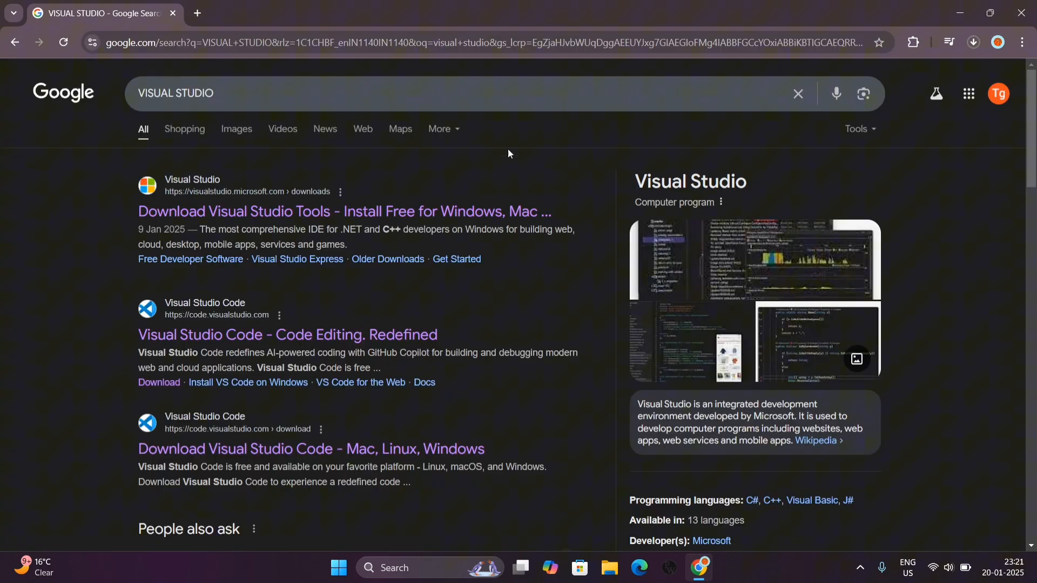
left_click(343, 211)
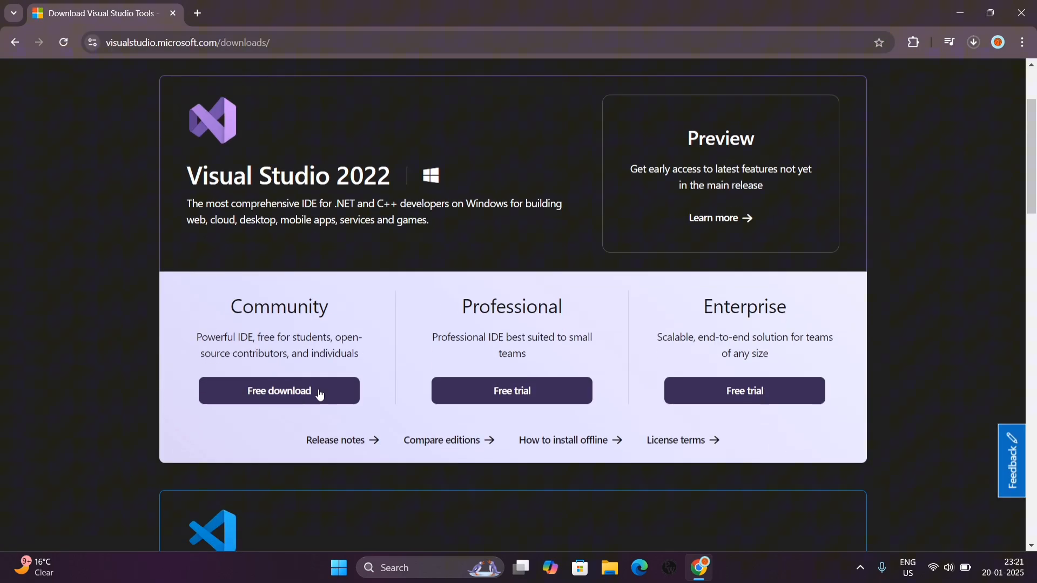
left_click(279, 391)
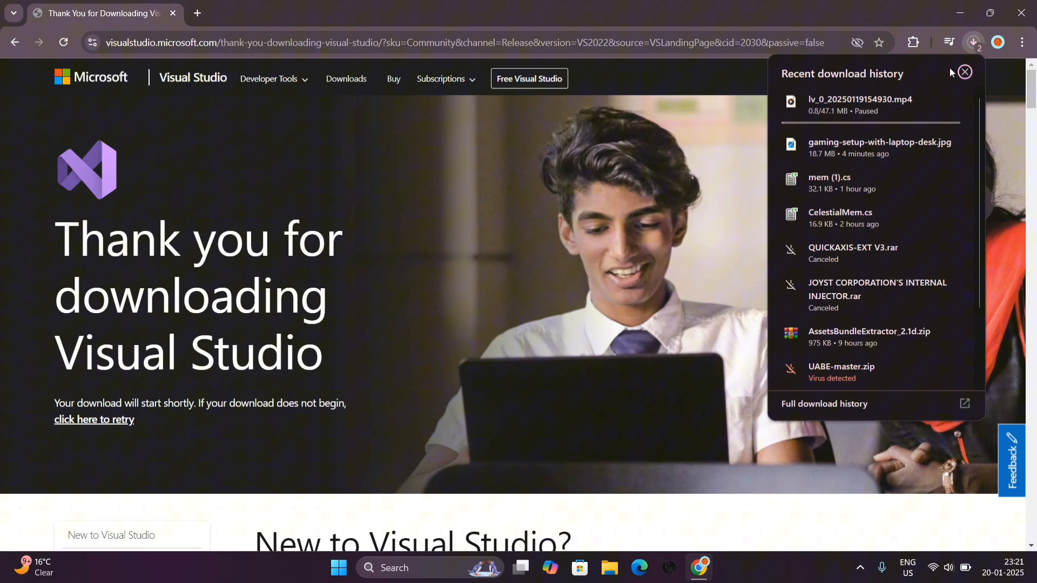
left_click(962, 72)
type("visu")
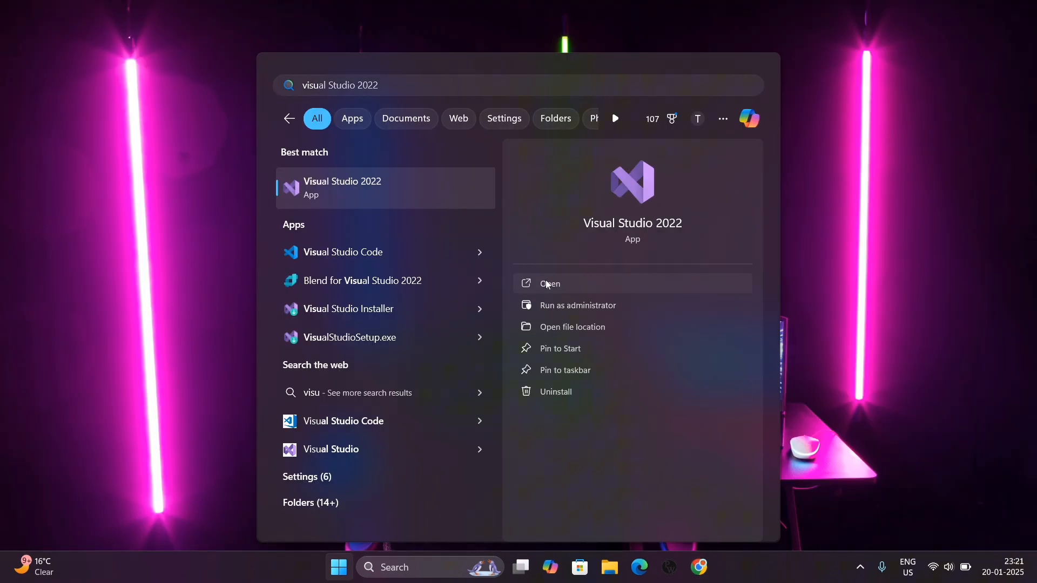
Launch Visual Studio 2022, start a new project and filter templates to Windows Desktop.
left_click(549, 283)
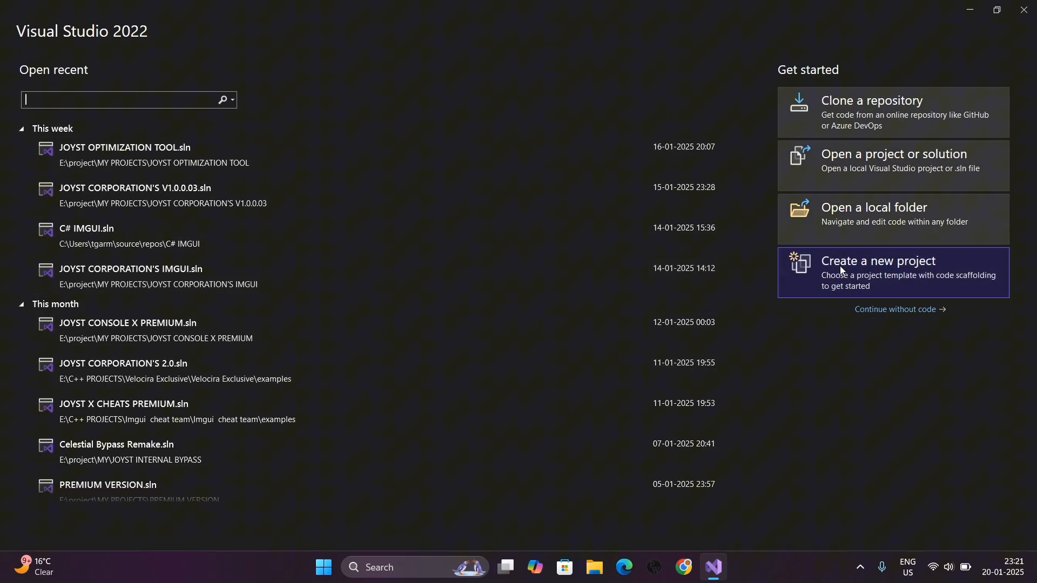
left_click(879, 260)
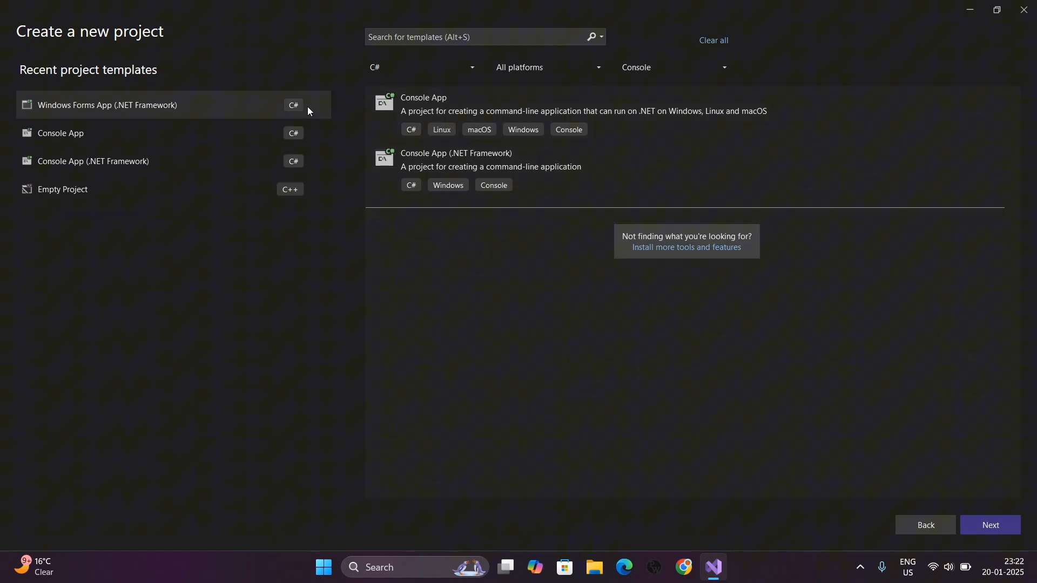
left_click(546, 67)
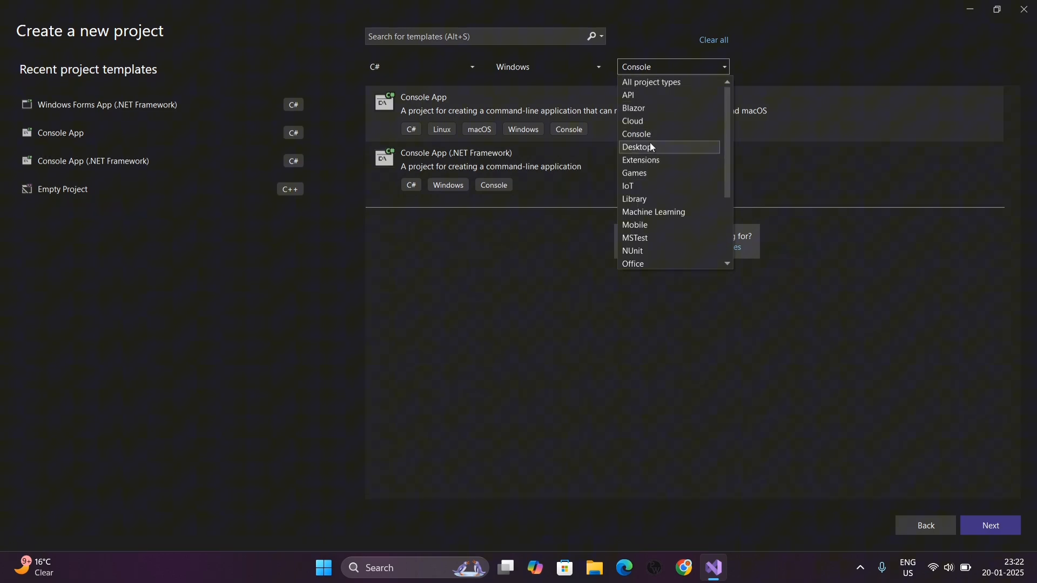
left_click(637, 147)
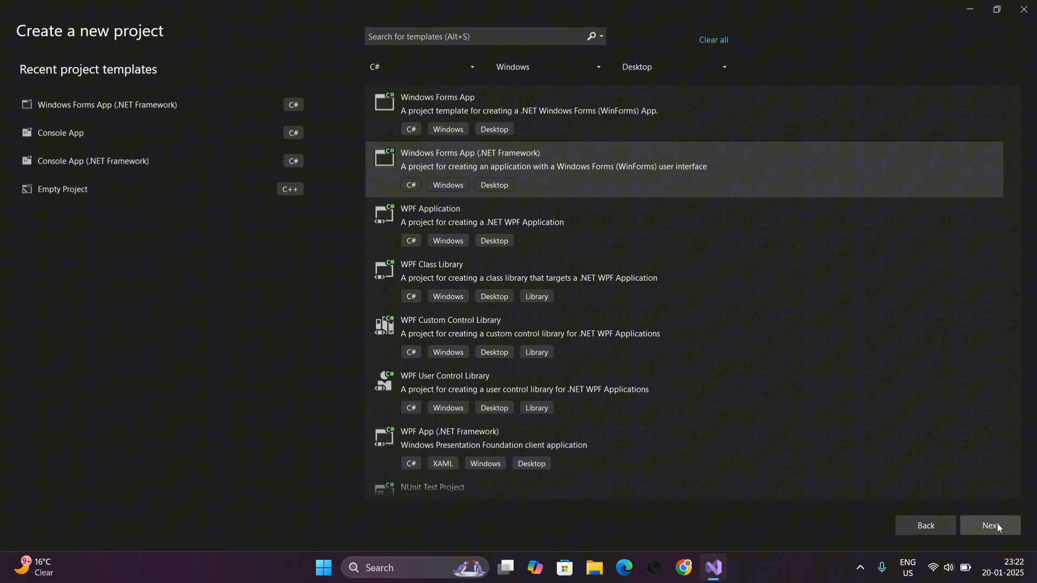
Name the project 'PANEL TUT - 1', set its location to E:\project and create it.
left_click(991, 526)
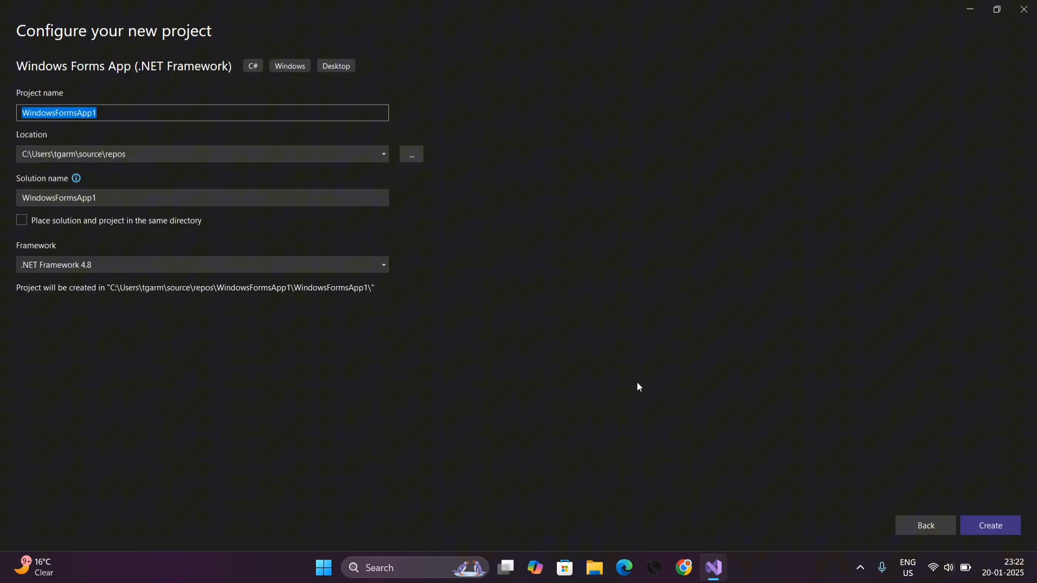
type("PANEL TUT")
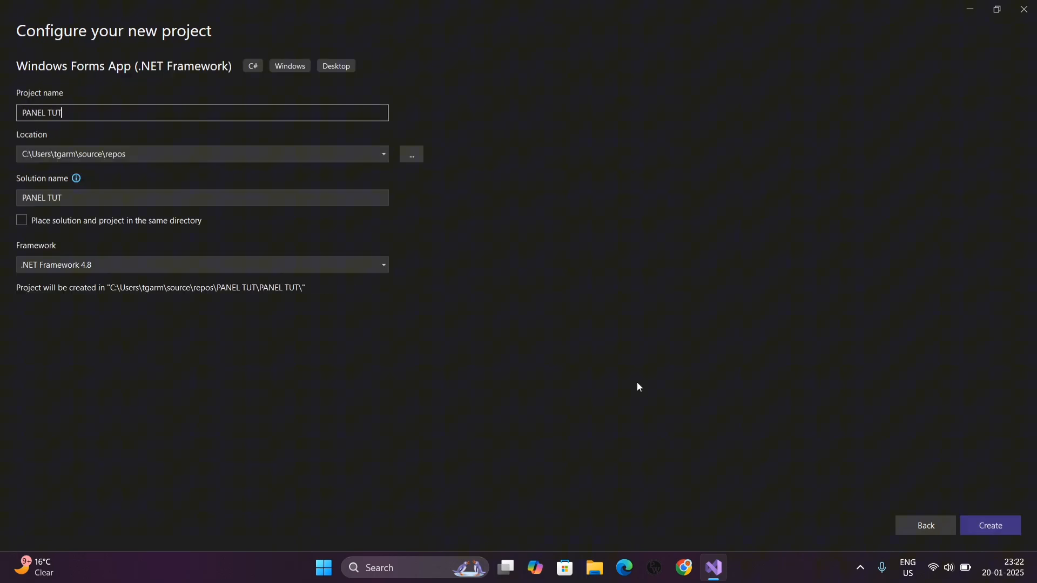
type("- 1")
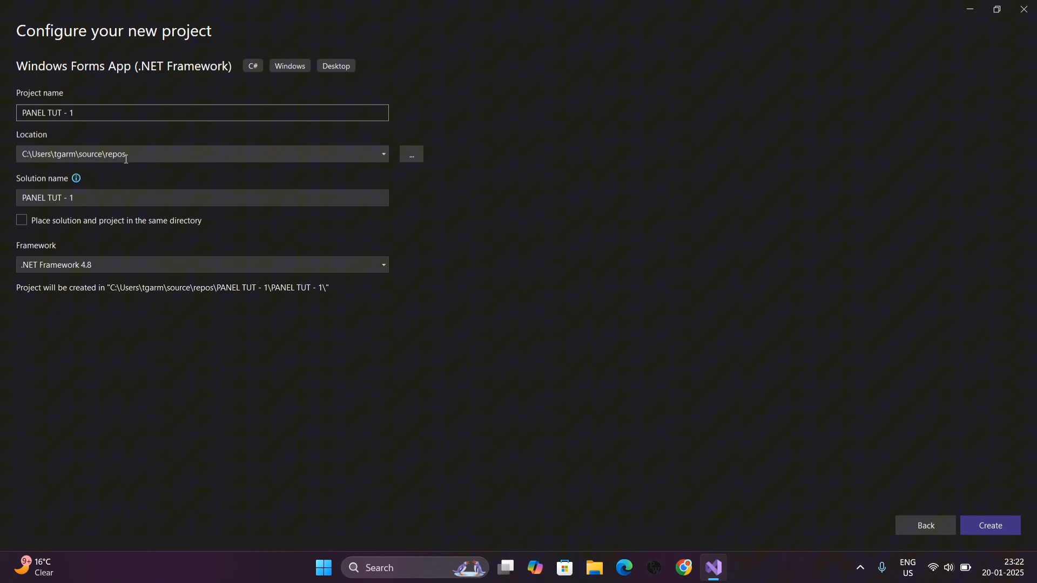
left_click(410, 155)
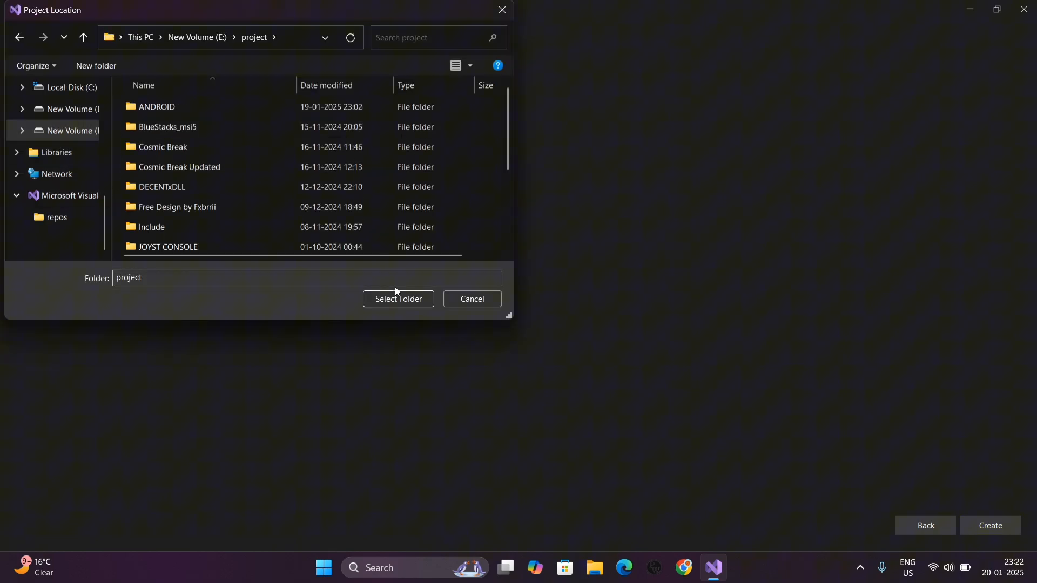
left_click(397, 298)
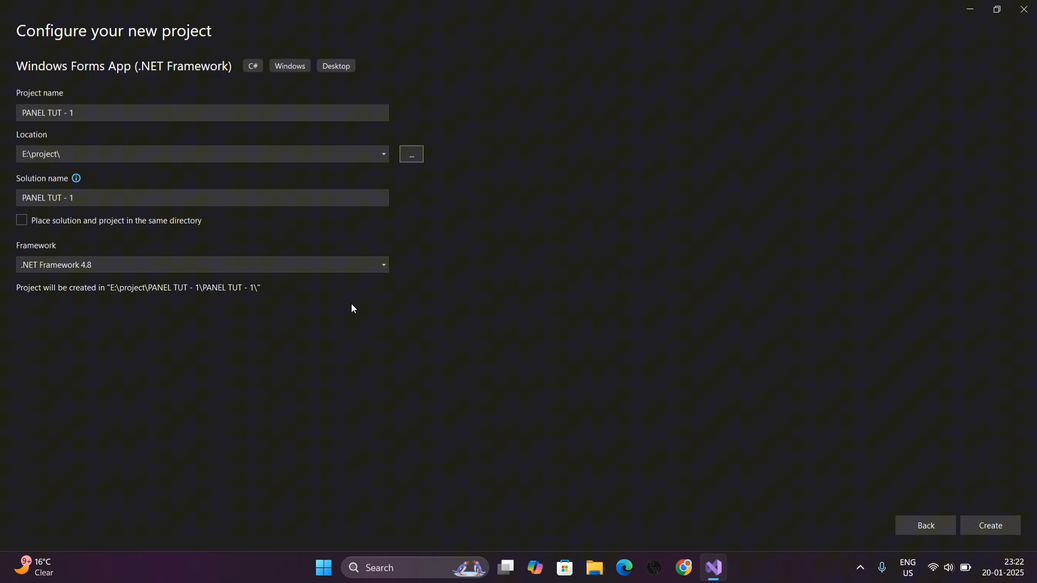
left_click(990, 525)
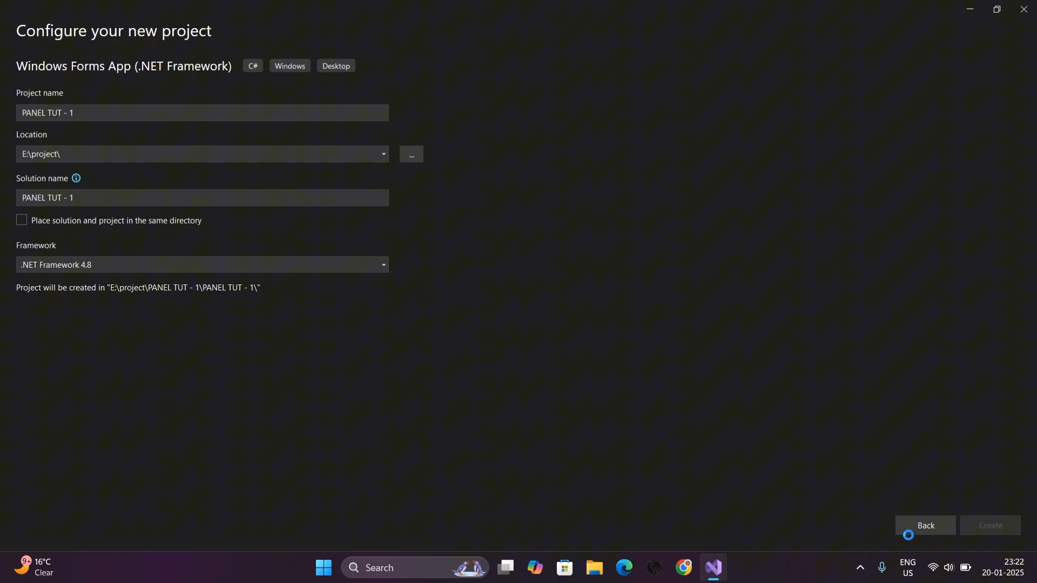
left_click(990, 525)
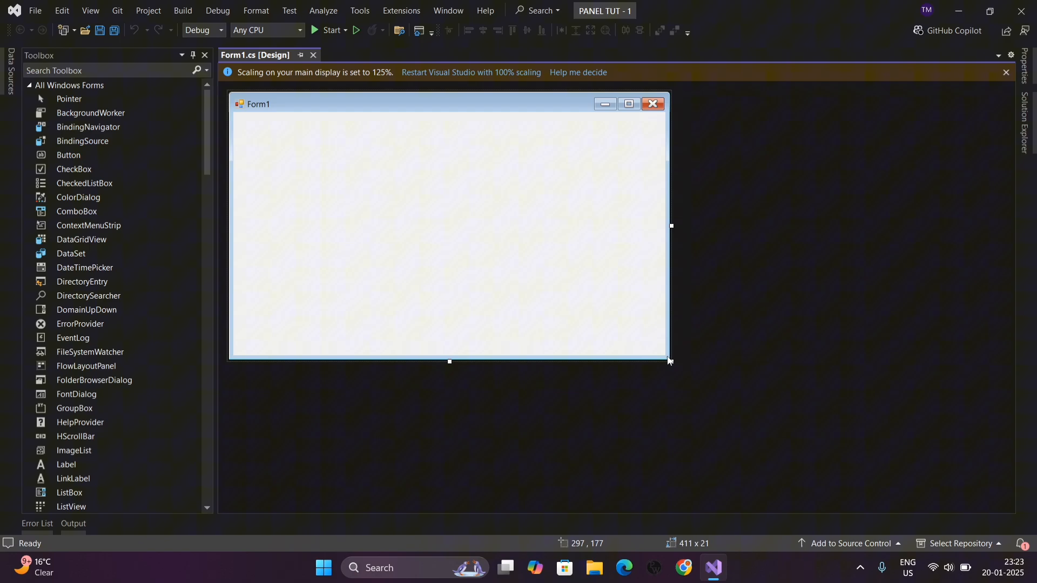
Shrink Form1's width so the designer window is roughly square.
left_click_drag(670, 361, 574, 368)
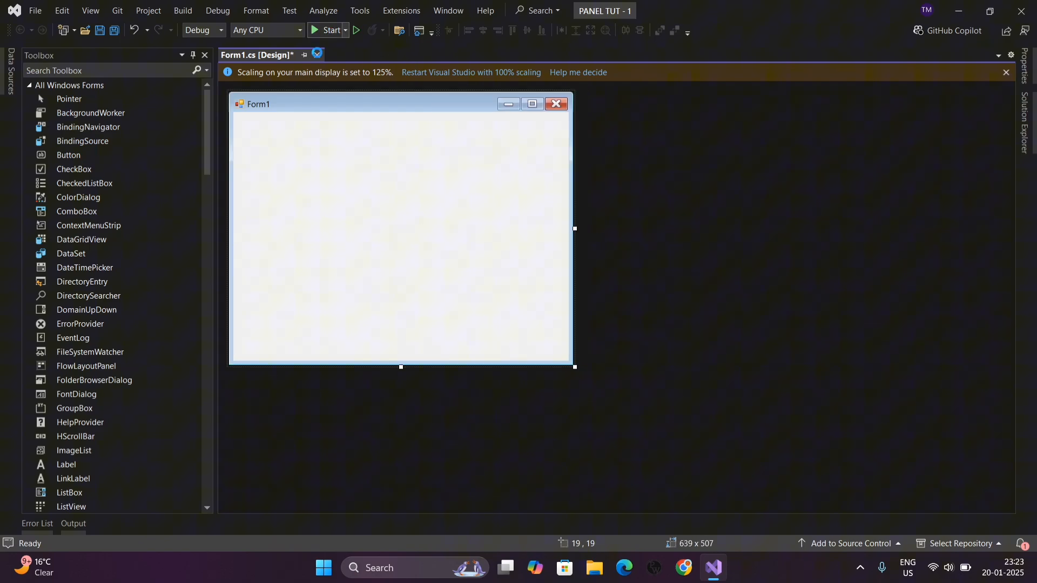
left_click(327, 30)
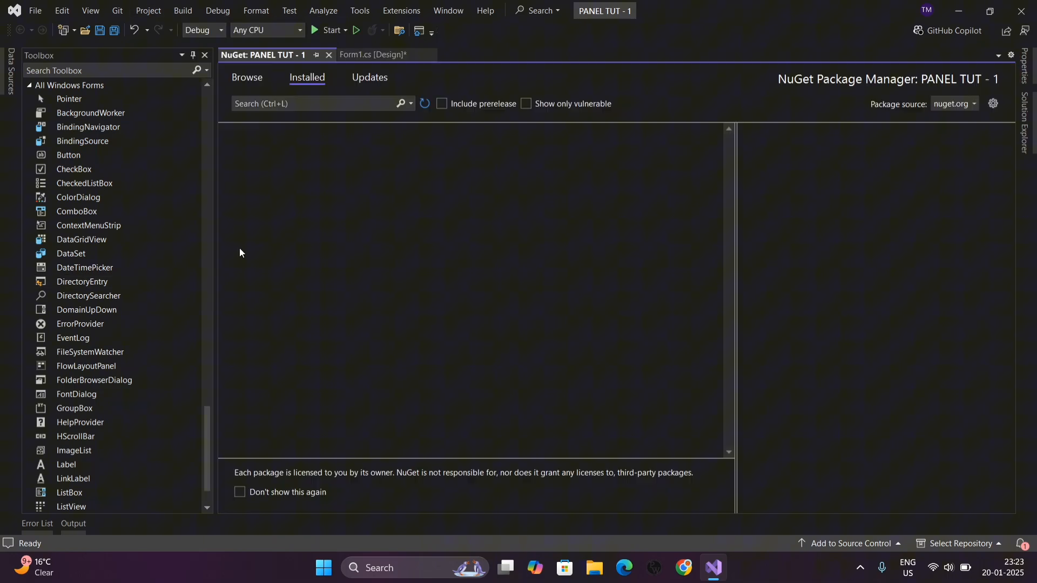
Browse NuGet for GUNA and install the Guna.UI2.WinForms package.
left_click(246, 78)
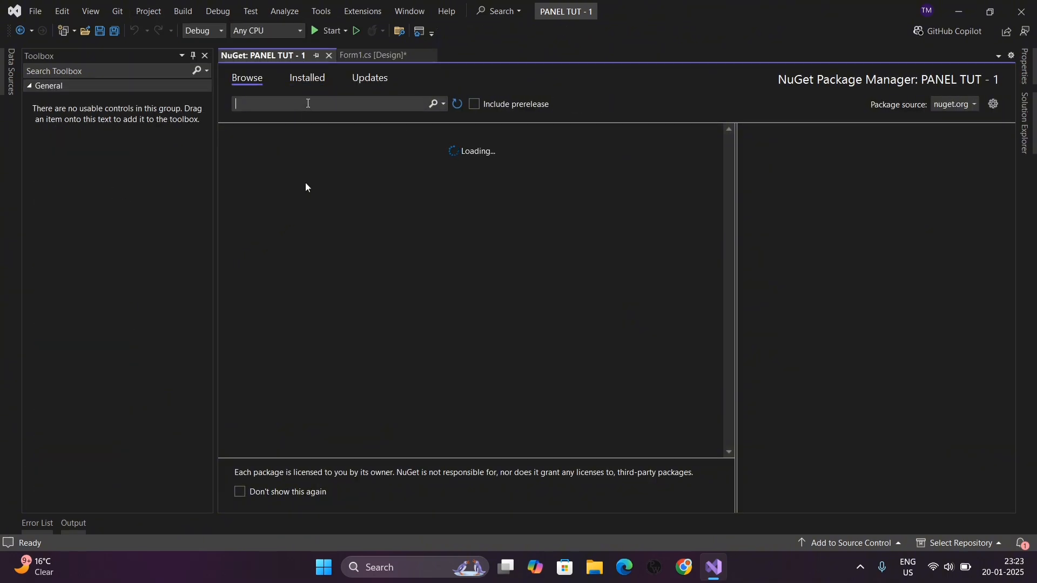
type("gu")
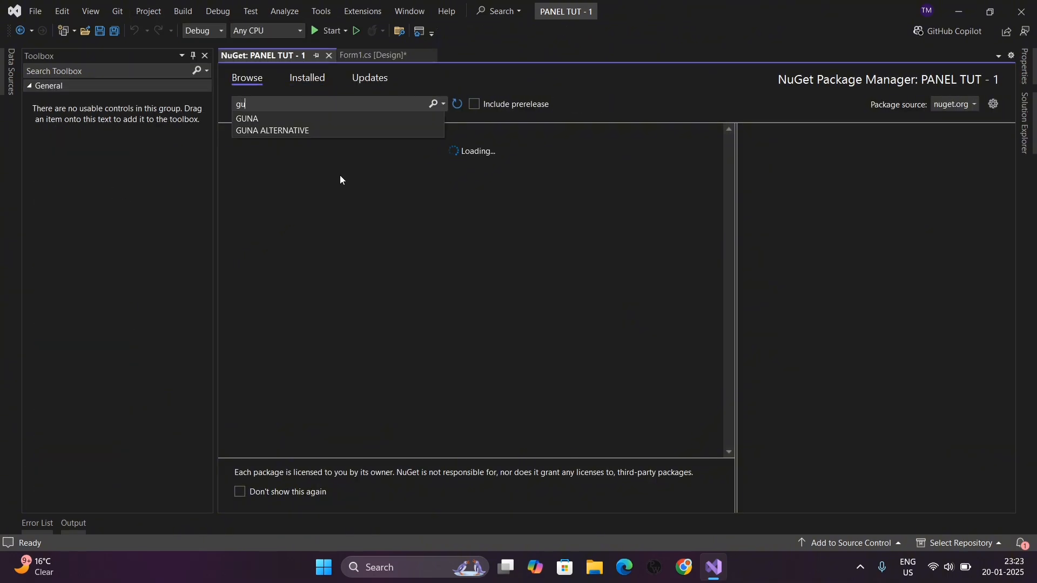
left_click(246, 119)
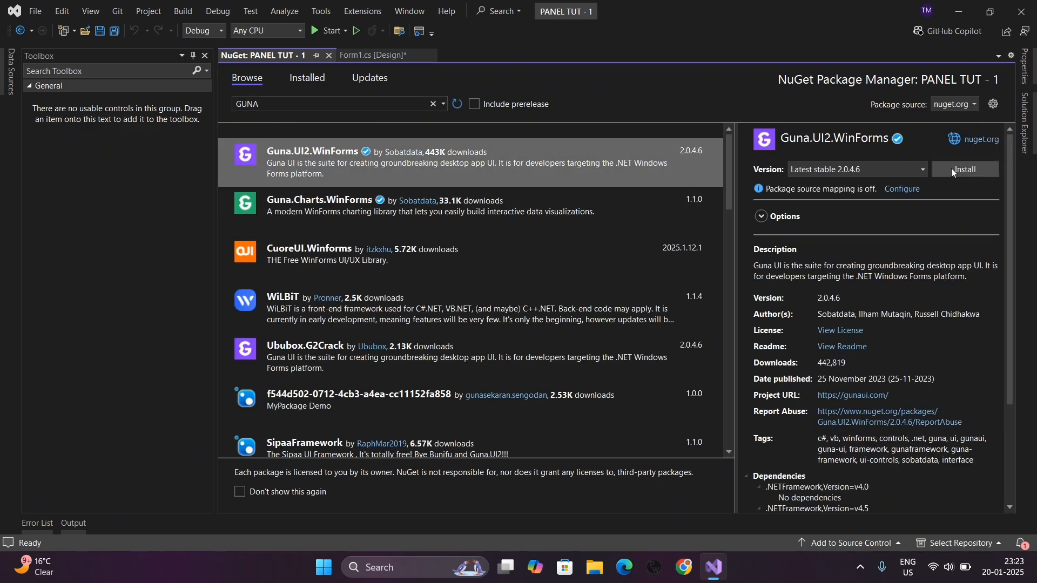
left_click(965, 169)
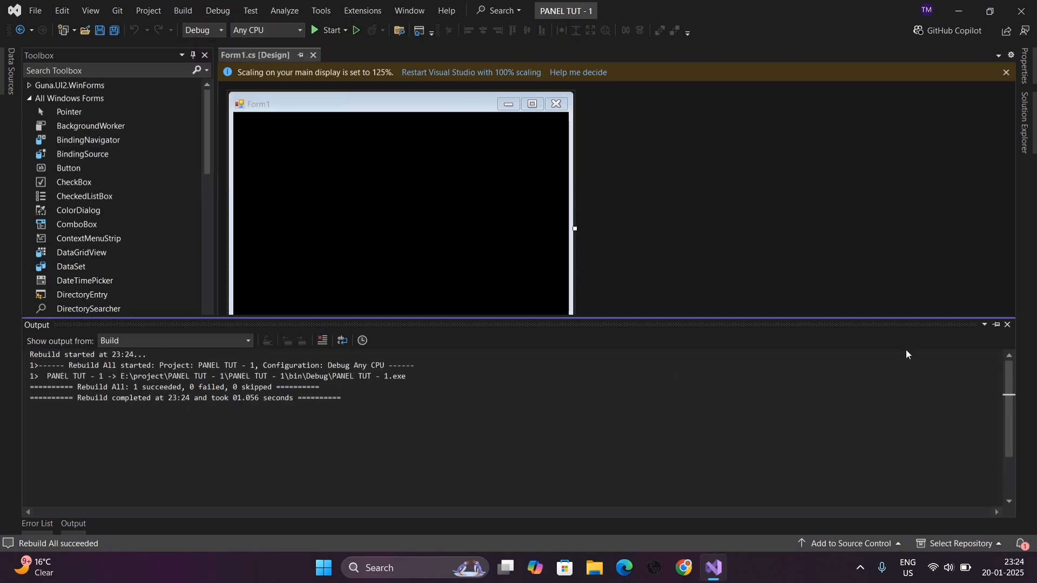
Set Form1 BackColor to 25, 25, 25 and turn off ResizeForm on guna2BorderlessForm1.
left_click(399, 232)
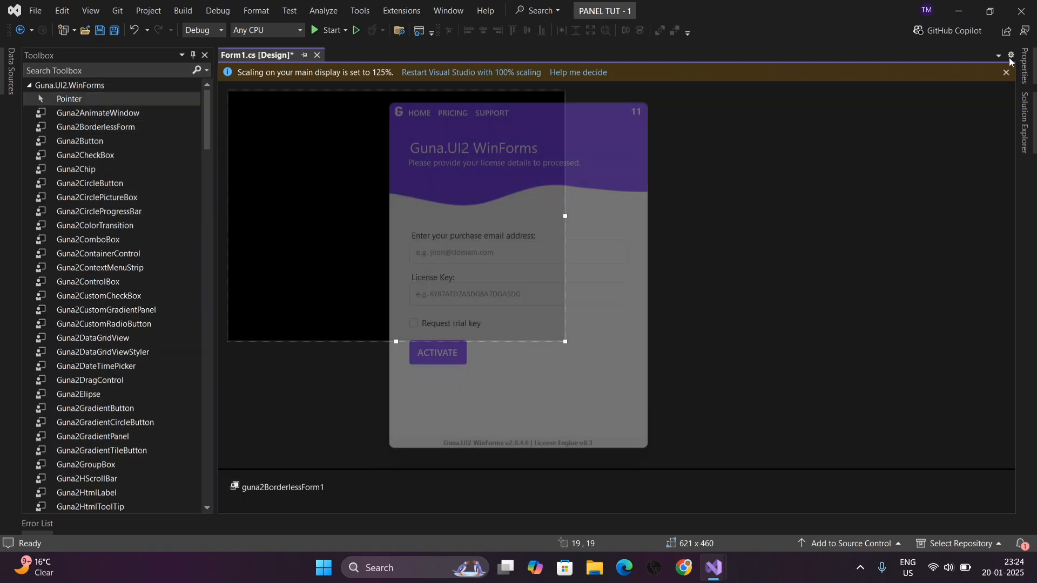
left_click(1010, 55)
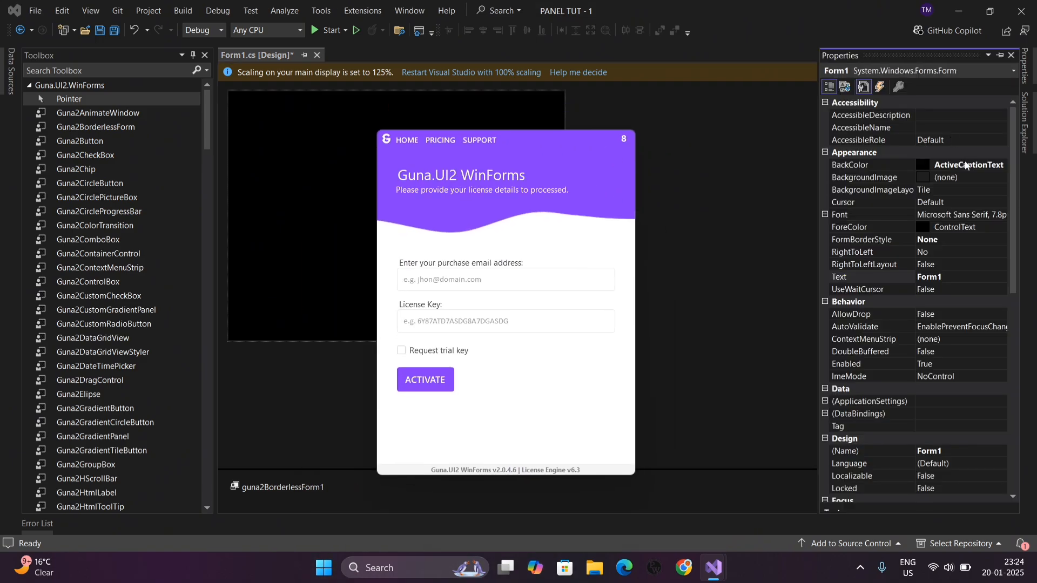
left_click(869, 177)
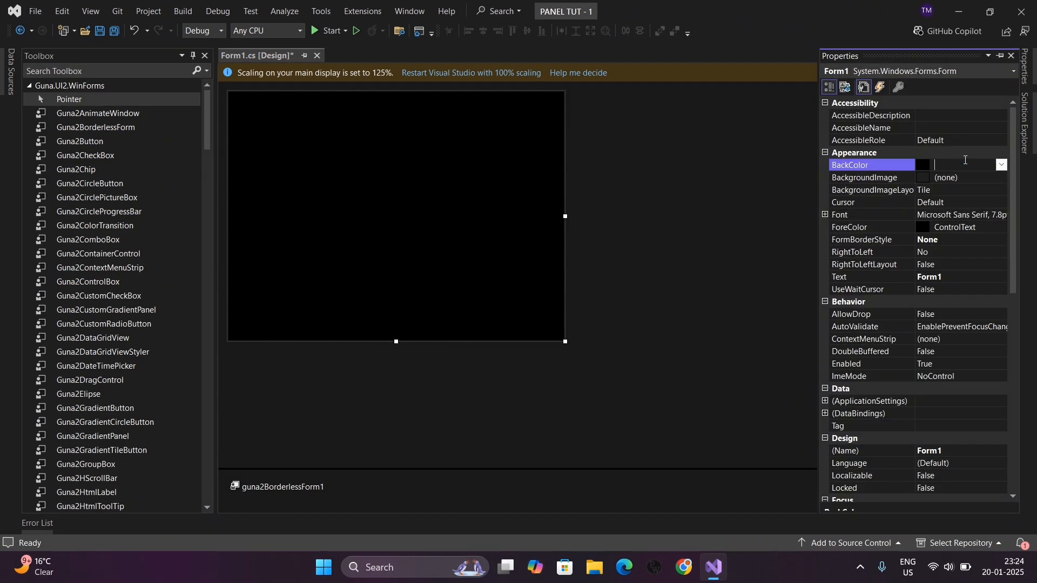
type("25, 25, 25")
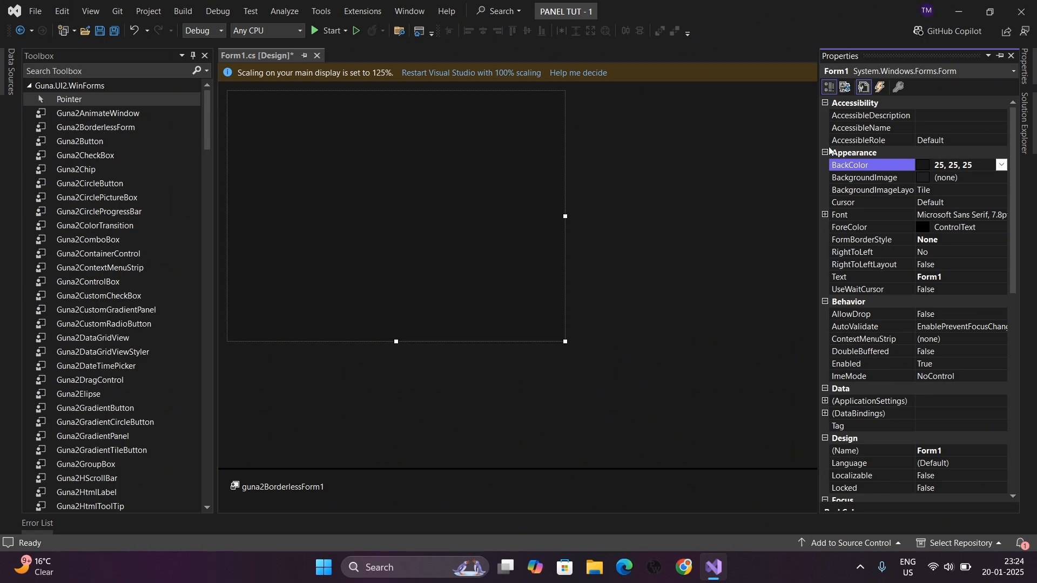
type("17,17")
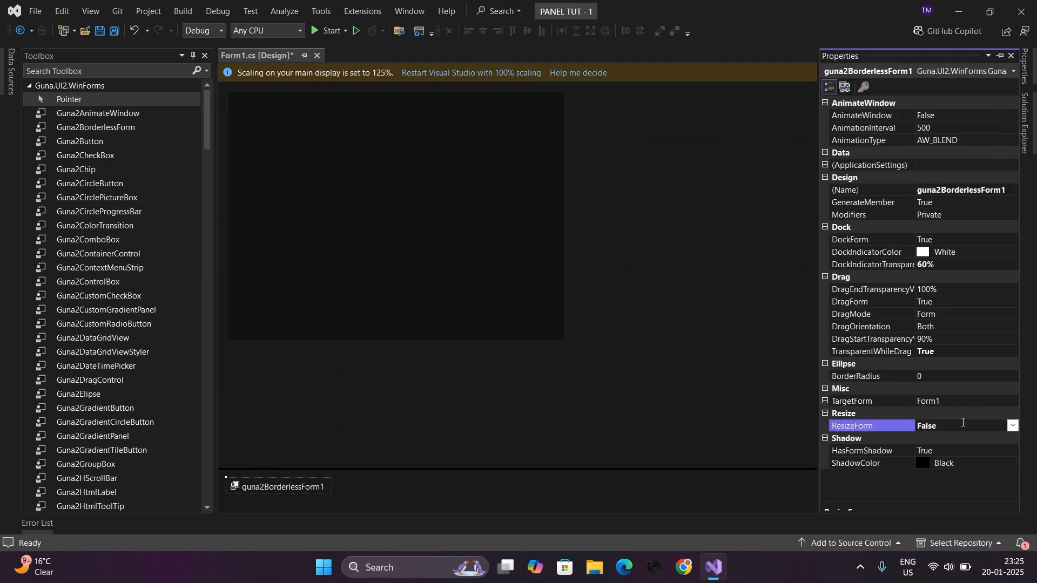
left_click(1011, 463)
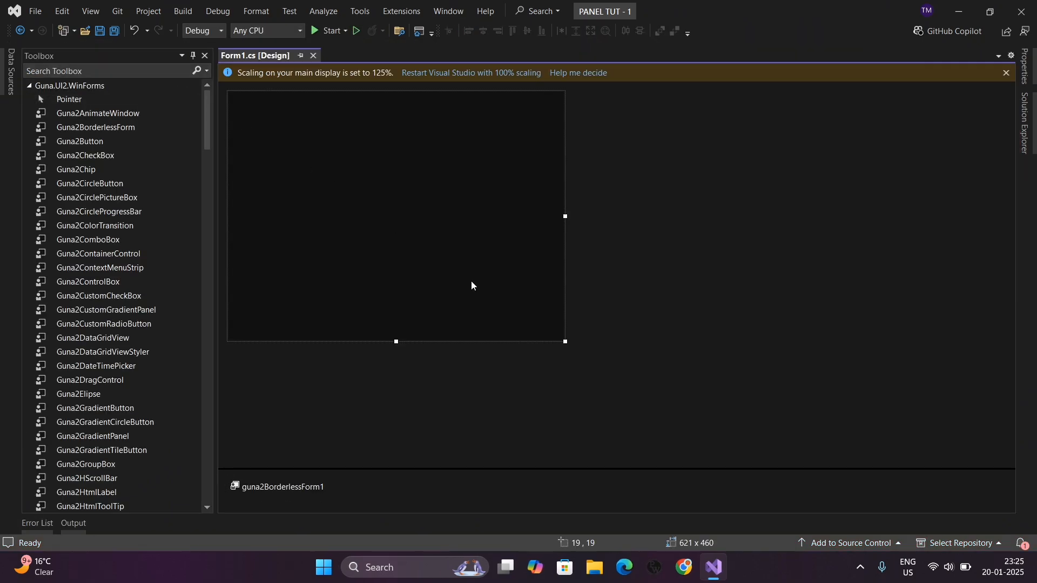
Drag the form out to about 534 x 505 and search the Toolbox for a text box.
left_click_drag(564, 342, 497, 351)
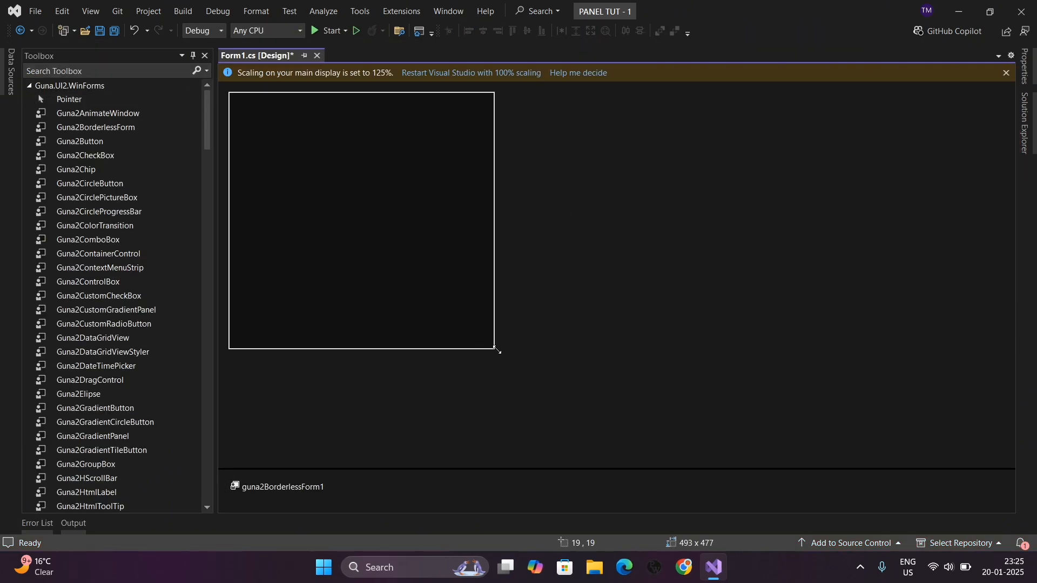
left_click_drag(496, 349, 517, 366)
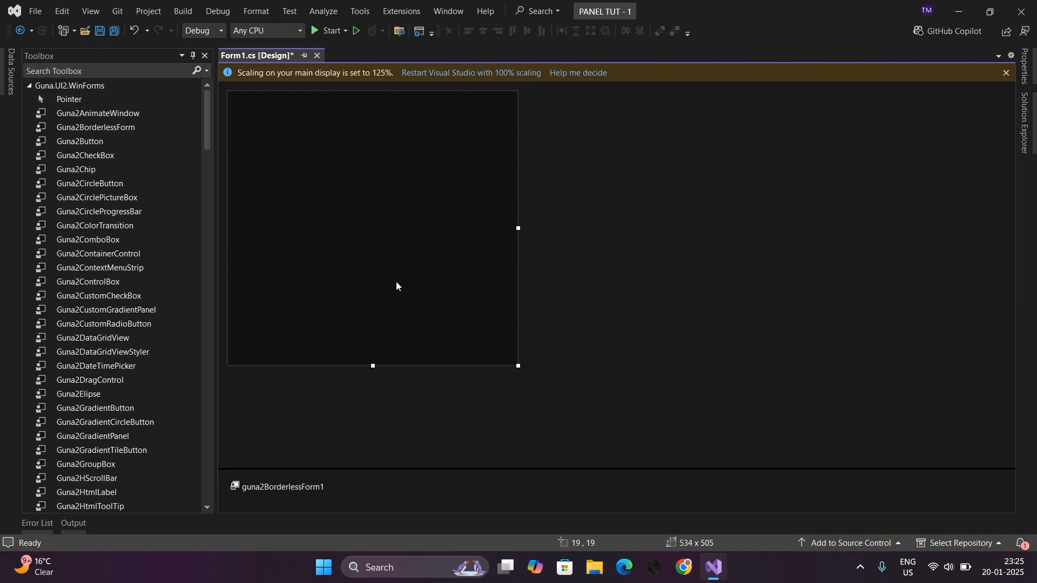
mouse_move(390, 315)
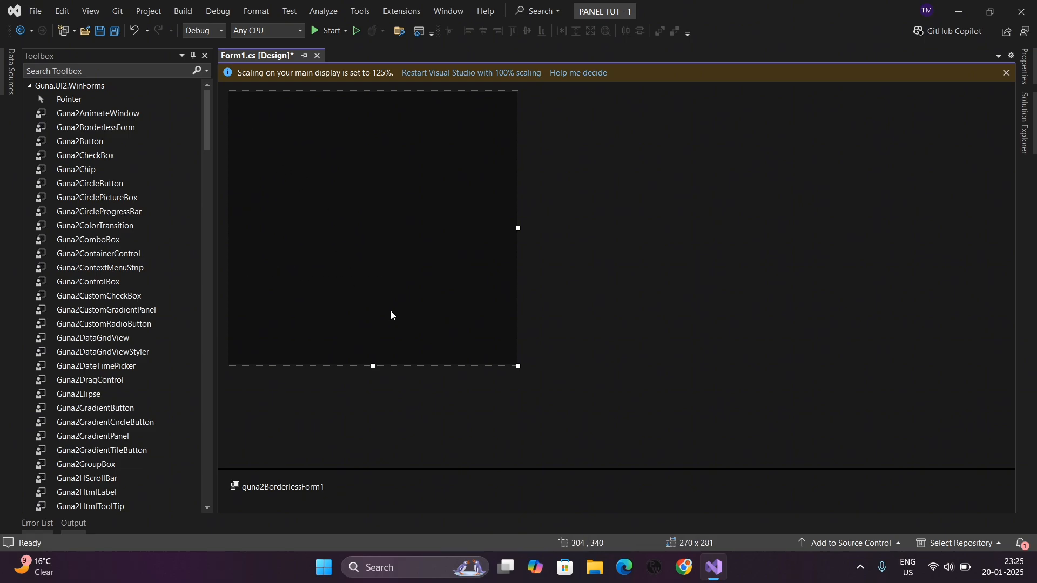
type("TB")
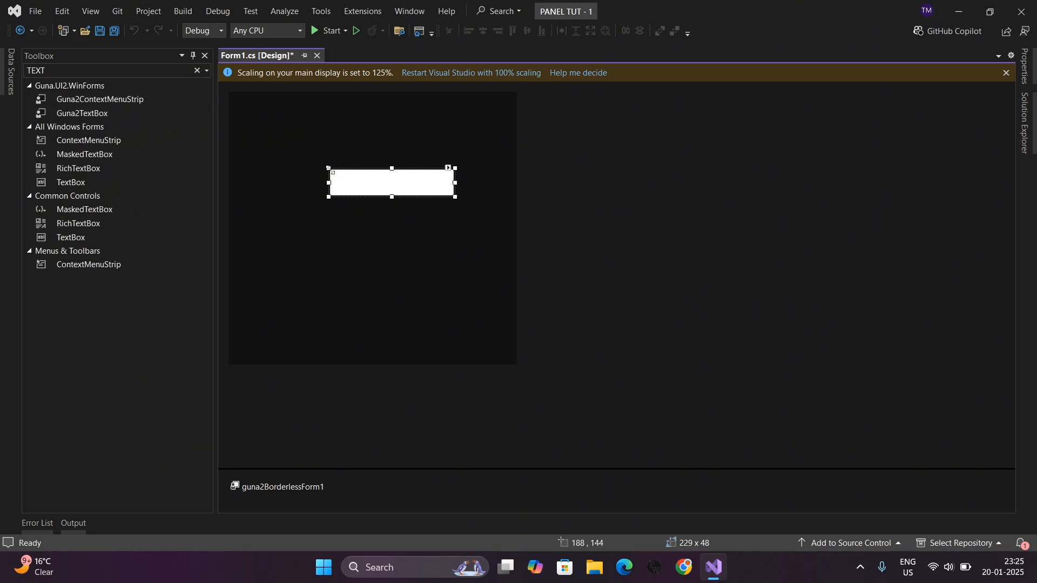
Set the Guna2TextBox FillColor and BorderColor to 25, 25, 25 with Animated on.
left_click(449, 168)
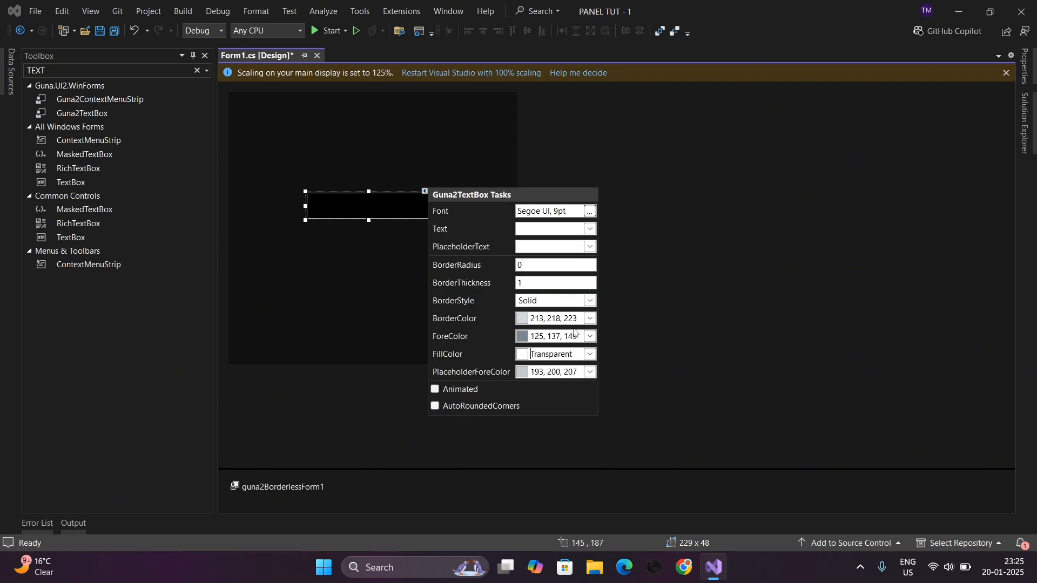
triple_click(551, 355)
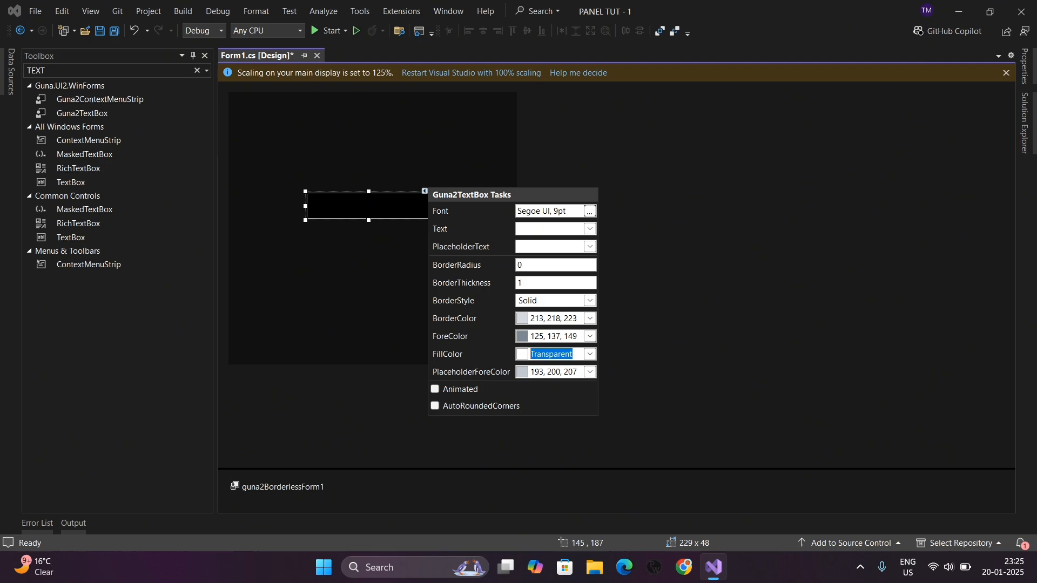
type("25, 25, 25")
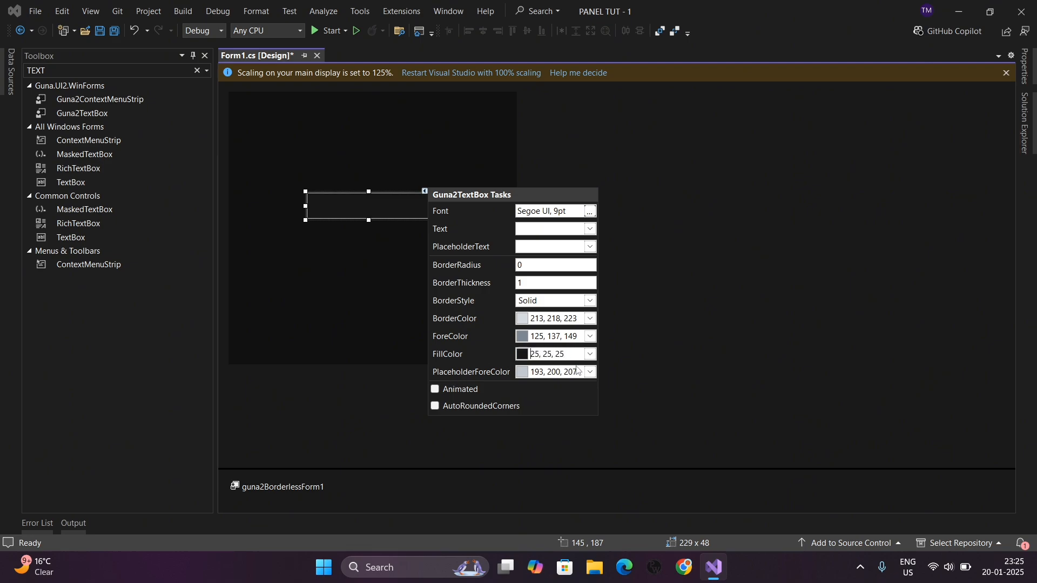
left_click(434, 389)
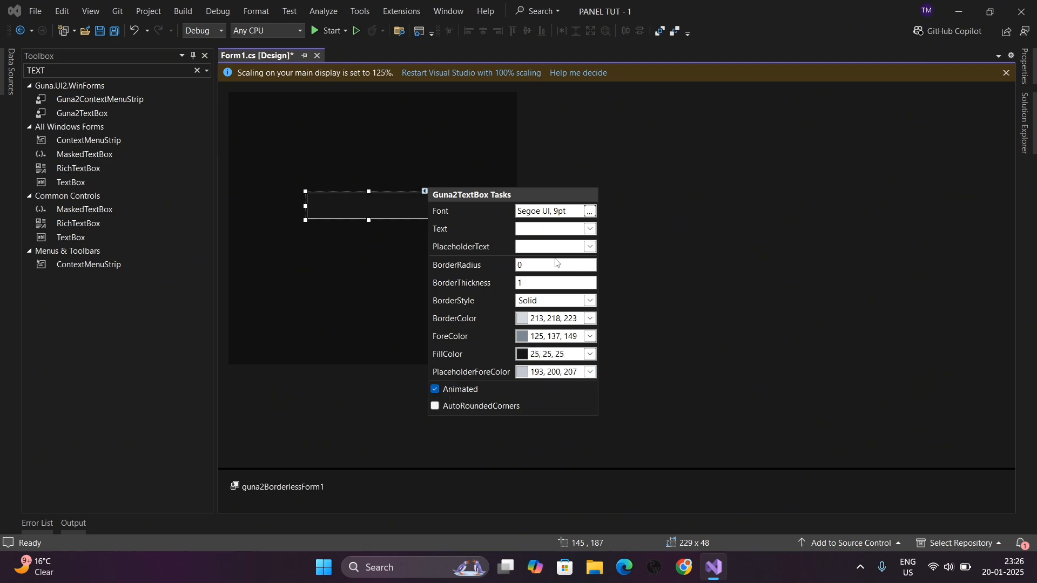
left_click(587, 318)
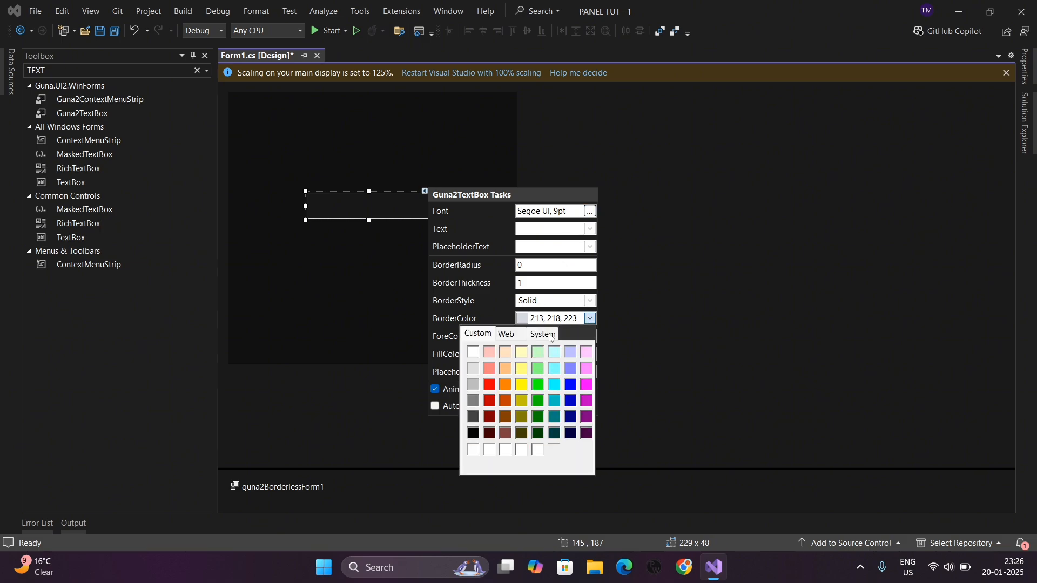
left_click(588, 317)
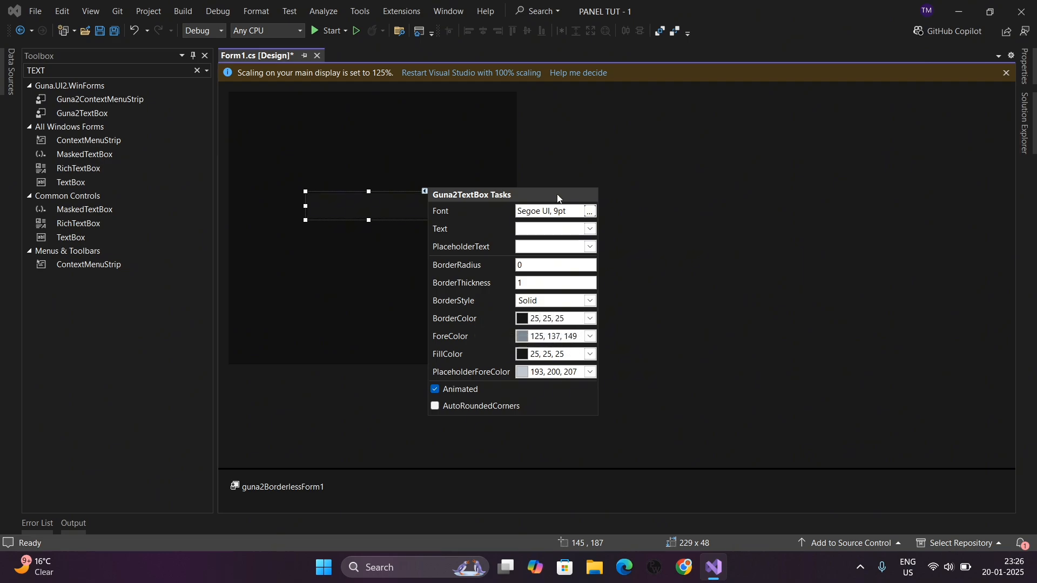
Give the text box the placeholder 'Username...'.
left_click(552, 246)
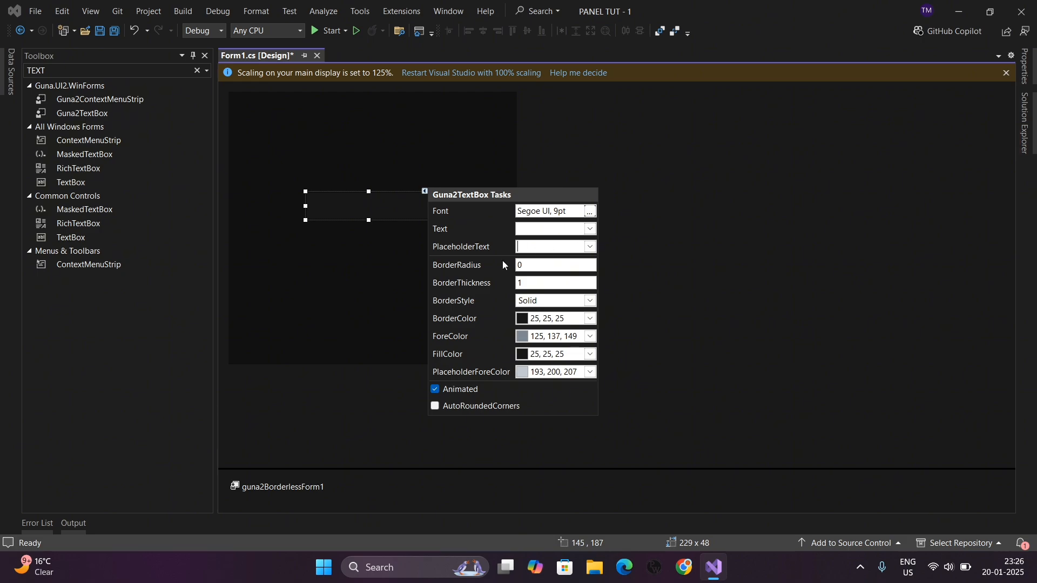
type("Username....")
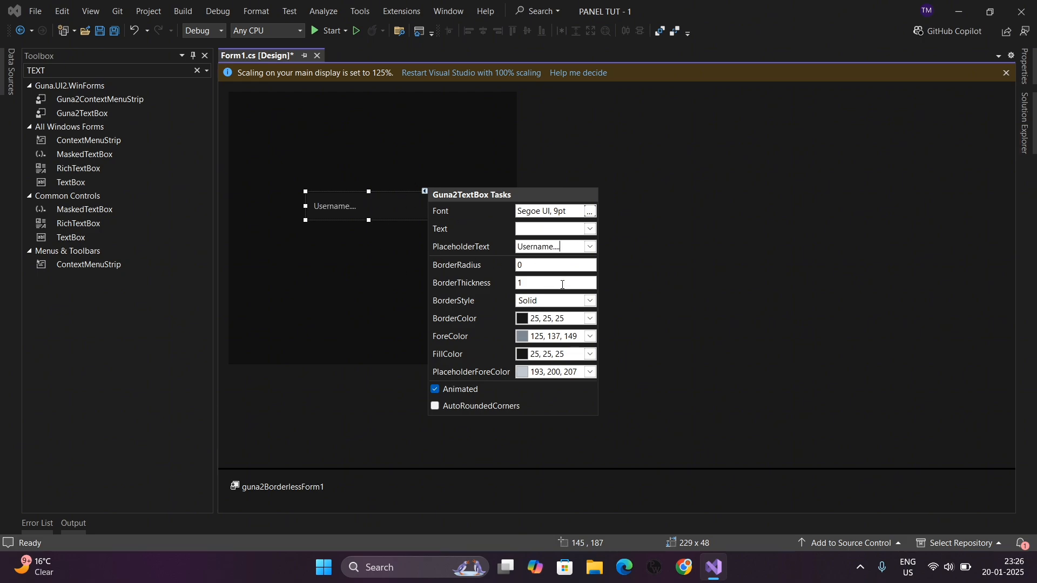
mouse_move(557, 285)
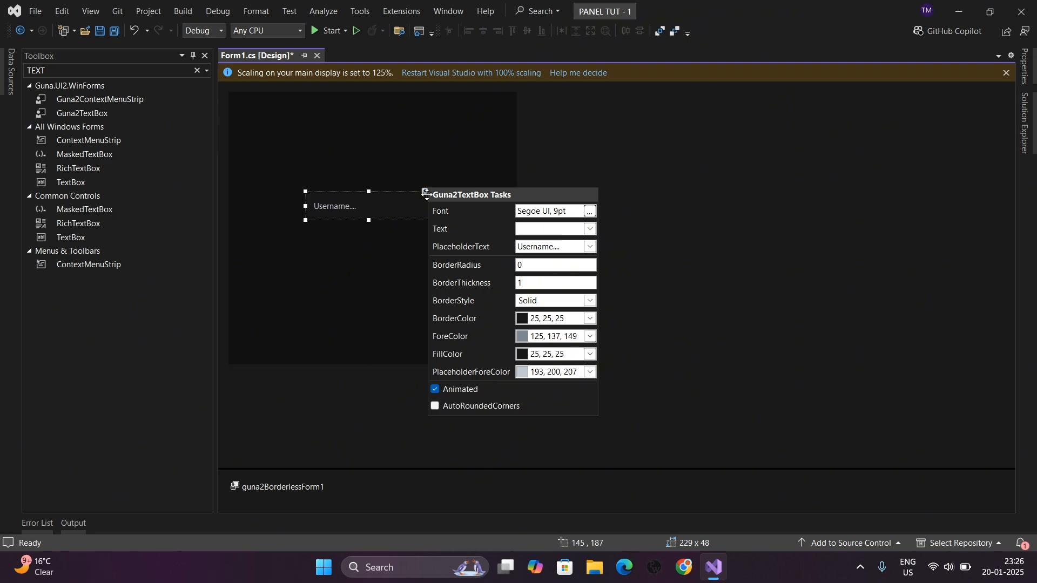
left_click(379, 236)
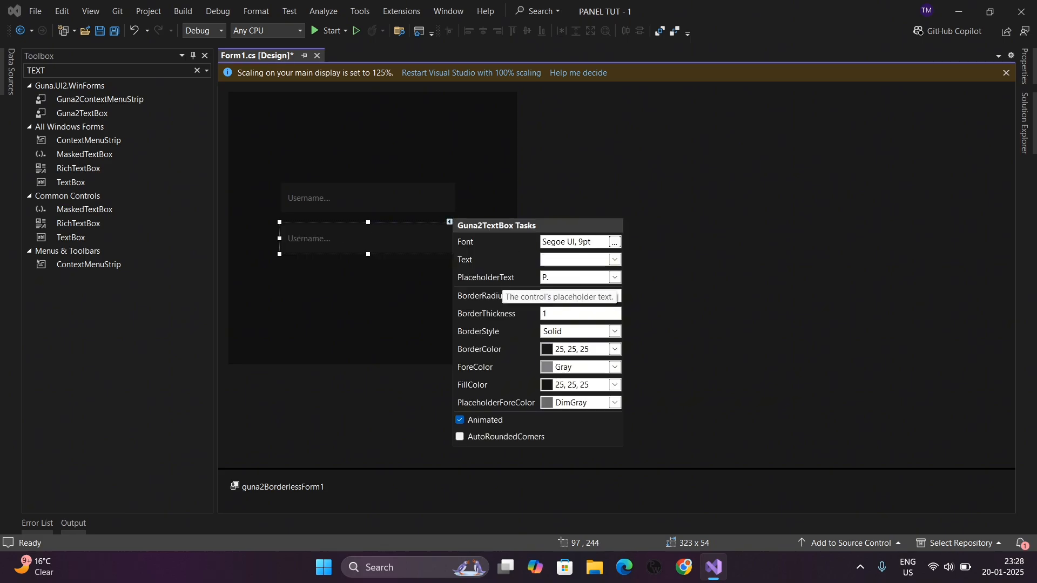
Set the copied text box's placeholder to 'Password...'.
type("Password...")
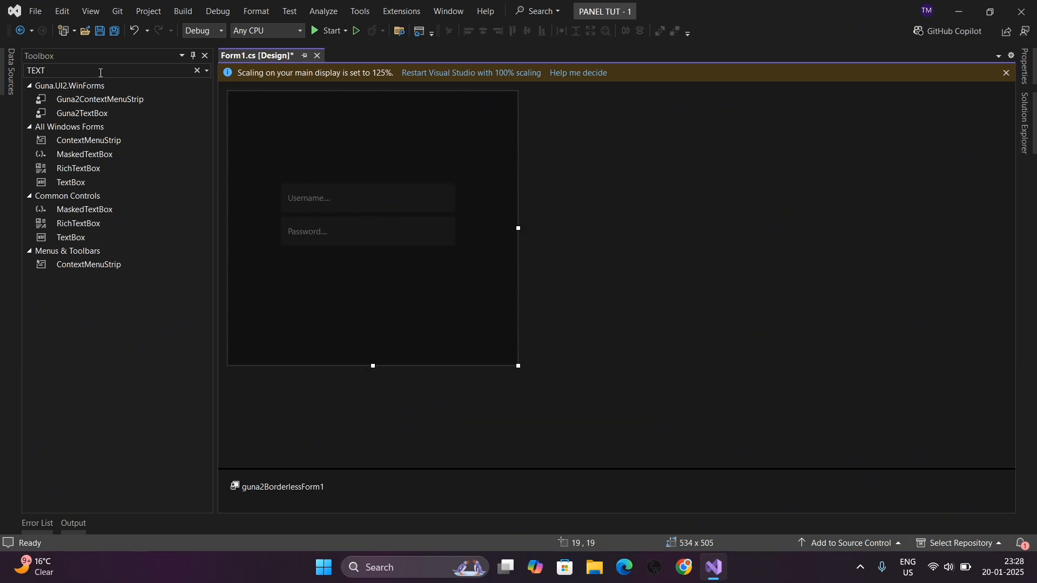
Add a red Guna2Button reading Login with a chosen font and test-run the form.
type("butt")
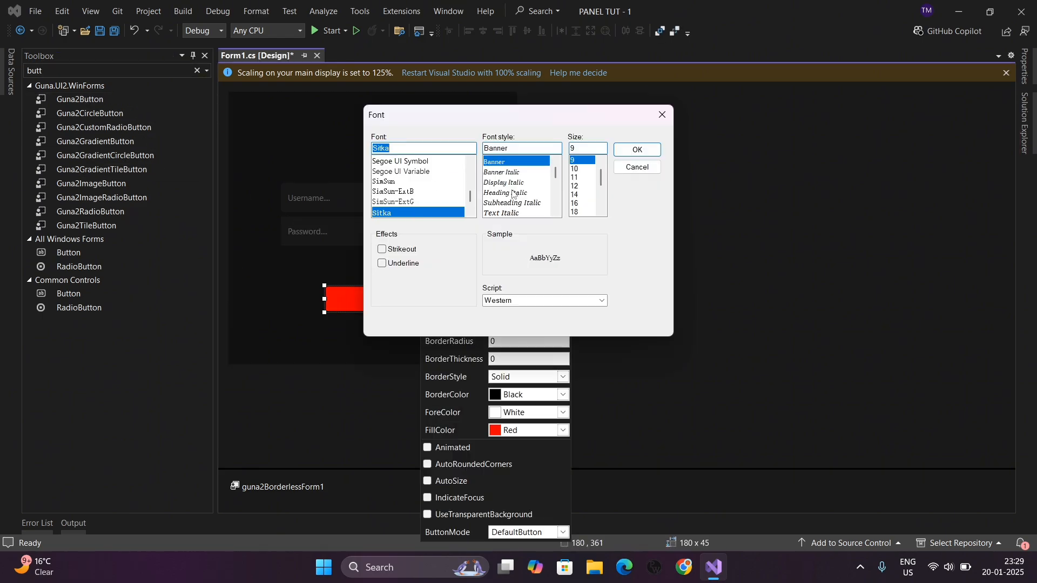
left_click(635, 149)
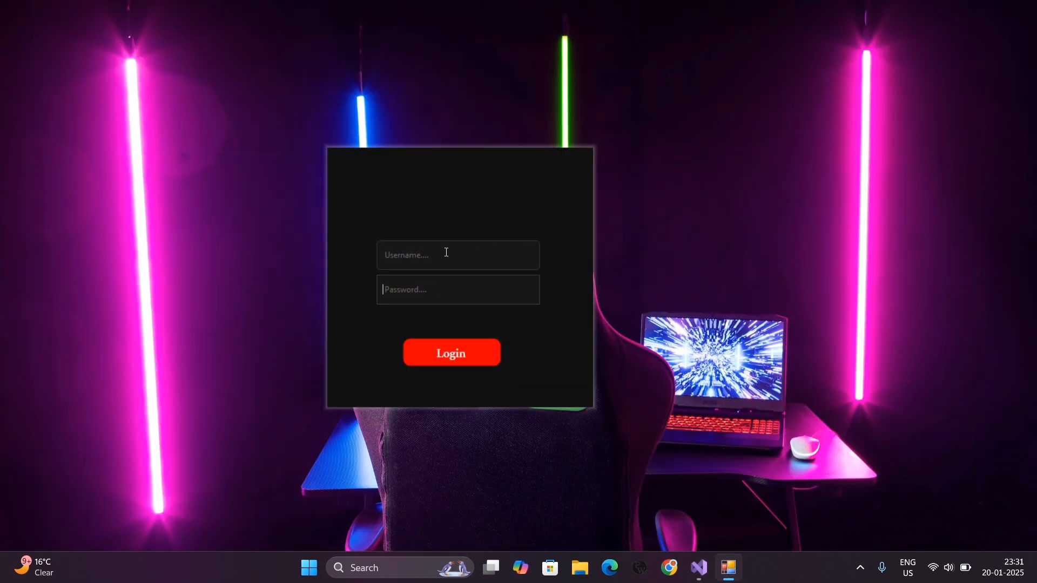
left_click(458, 290)
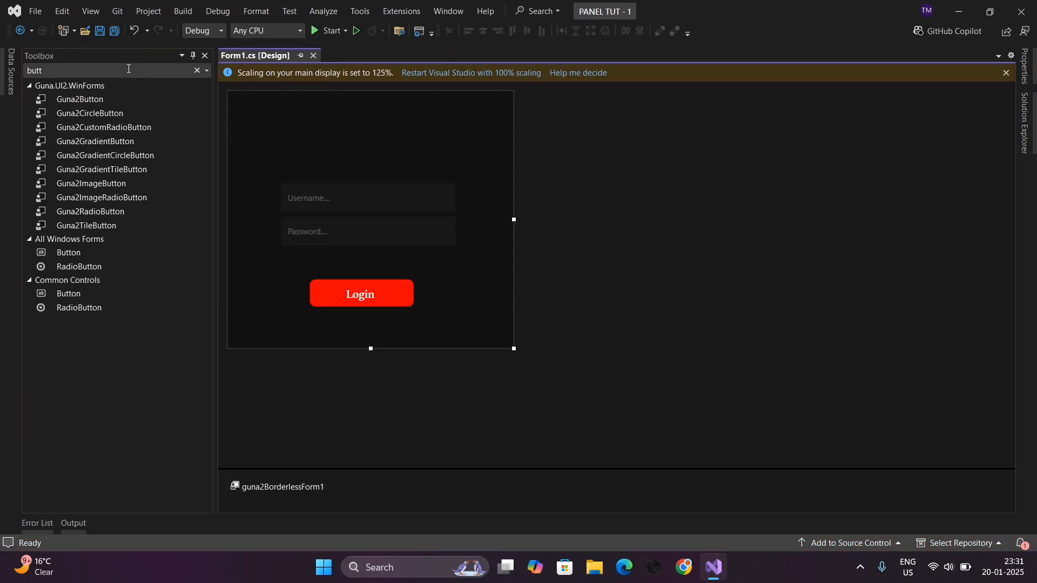
Add a Guna2Panel header strip docked across the top of the login form.
type("panel")
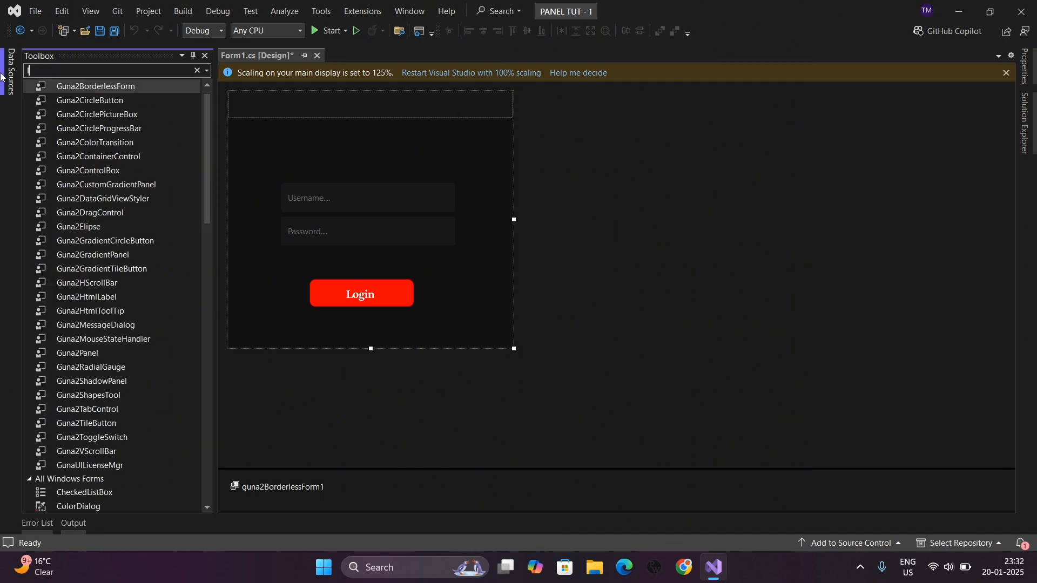
Place a label reading JOYST CORPORATION'S at the left of the header strip.
type("labe")
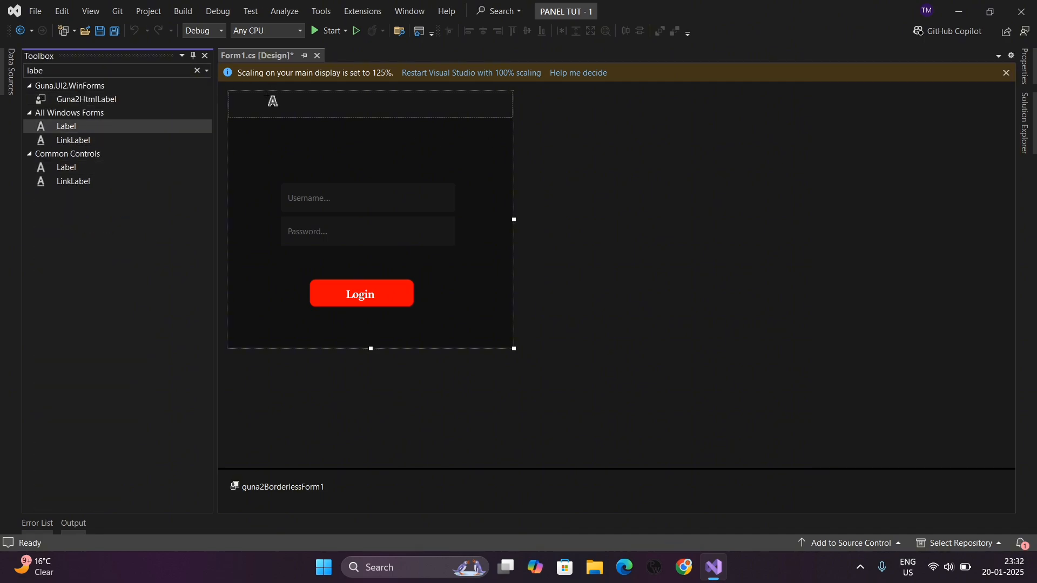
left_click(1000, 227)
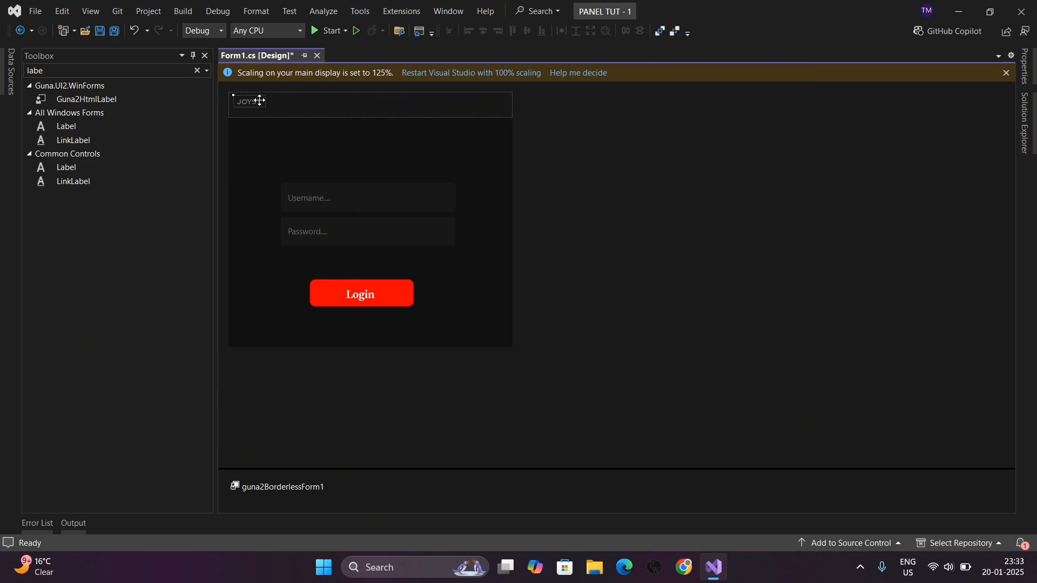
left_click_drag(248, 101, 281, 105)
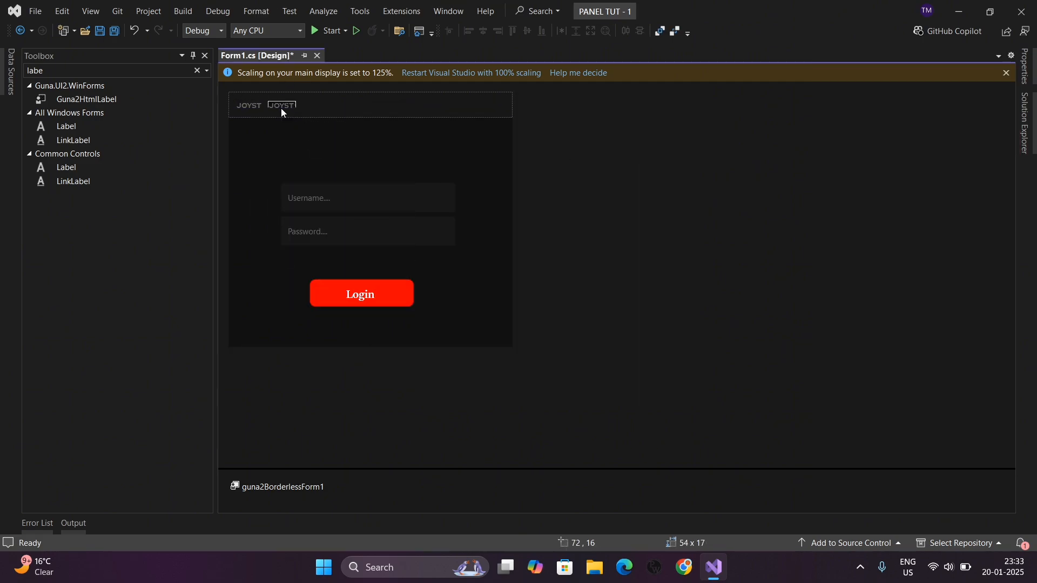
left_click(281, 105)
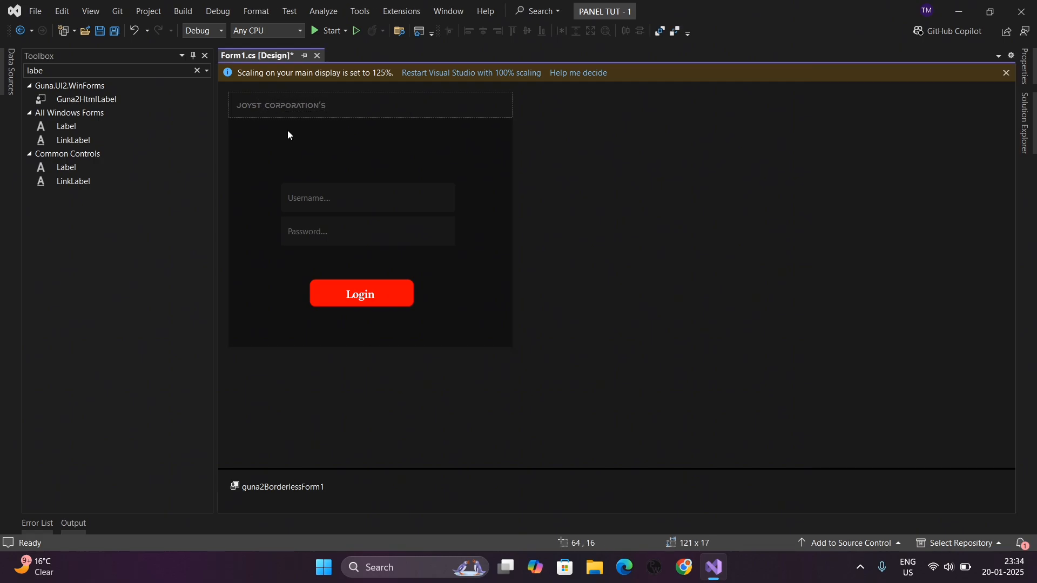
type("co")
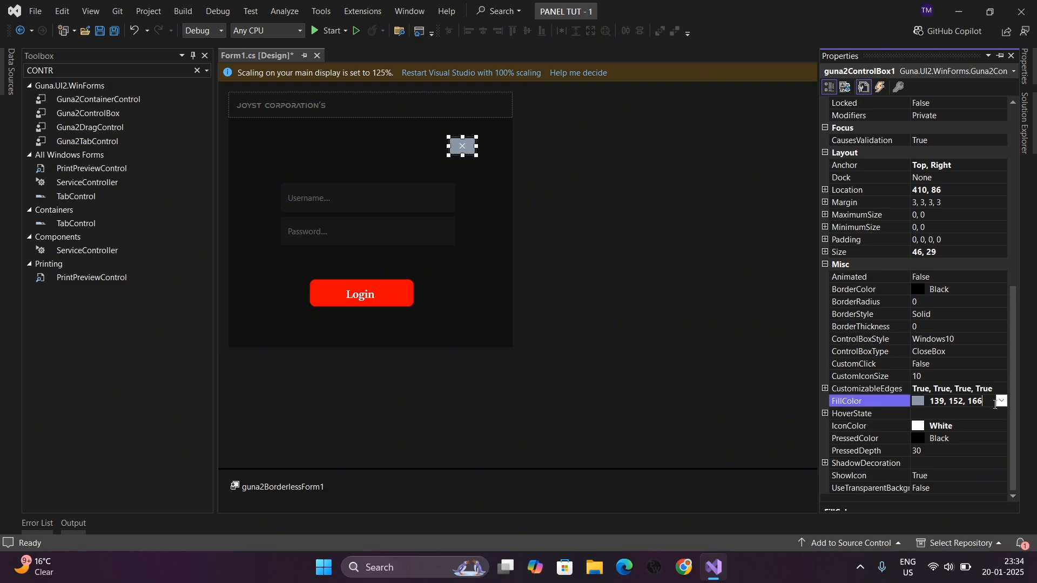
Add a Guna2ControlBox close box and adjust its FillColor.
left_click(1000, 401)
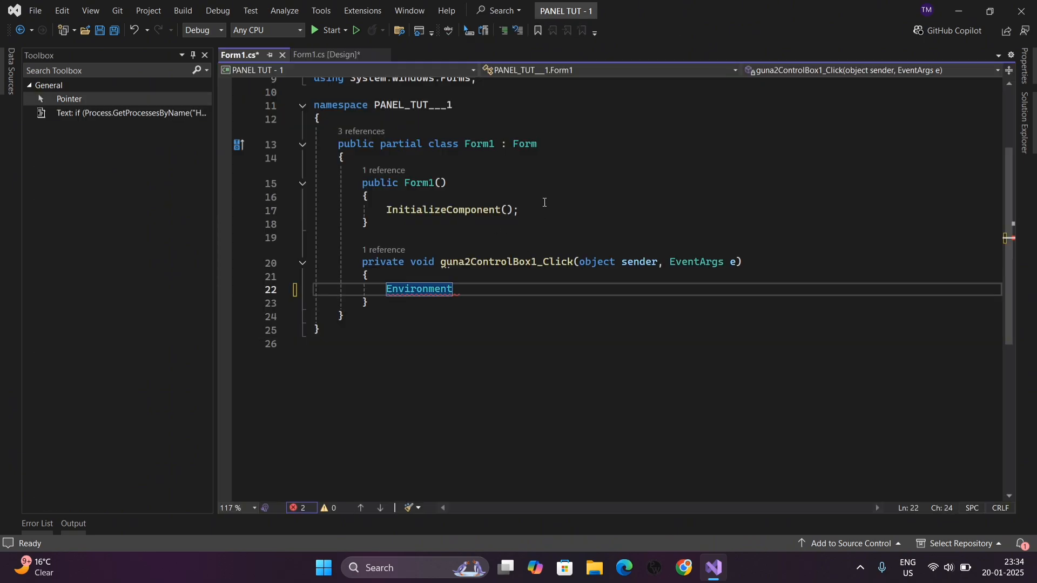
Make guna2ControlBox1_Click call Environment.Exit(0) and run the form to test it.
type(".Exit(0);")
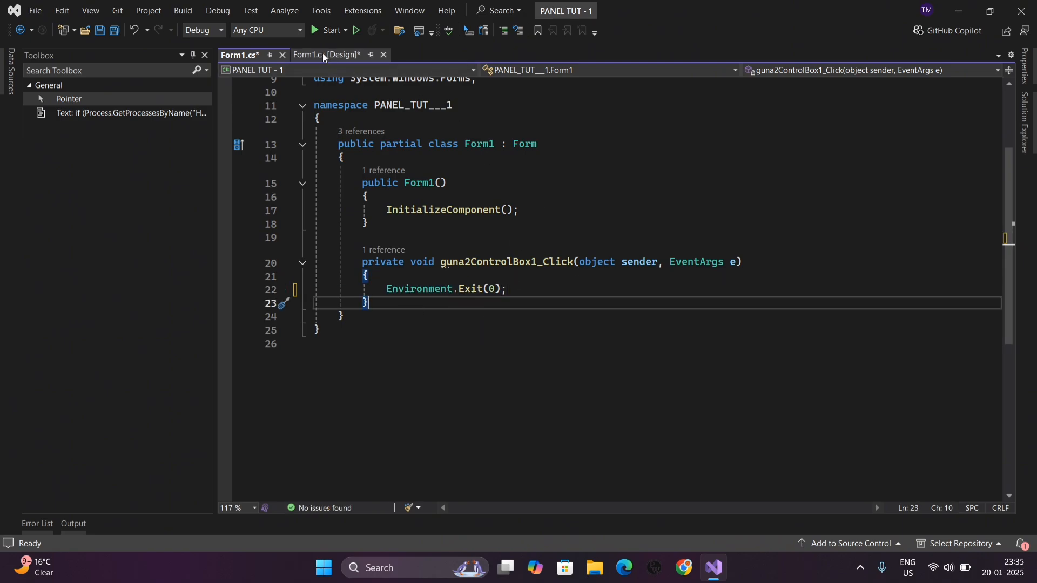
left_click(326, 54)
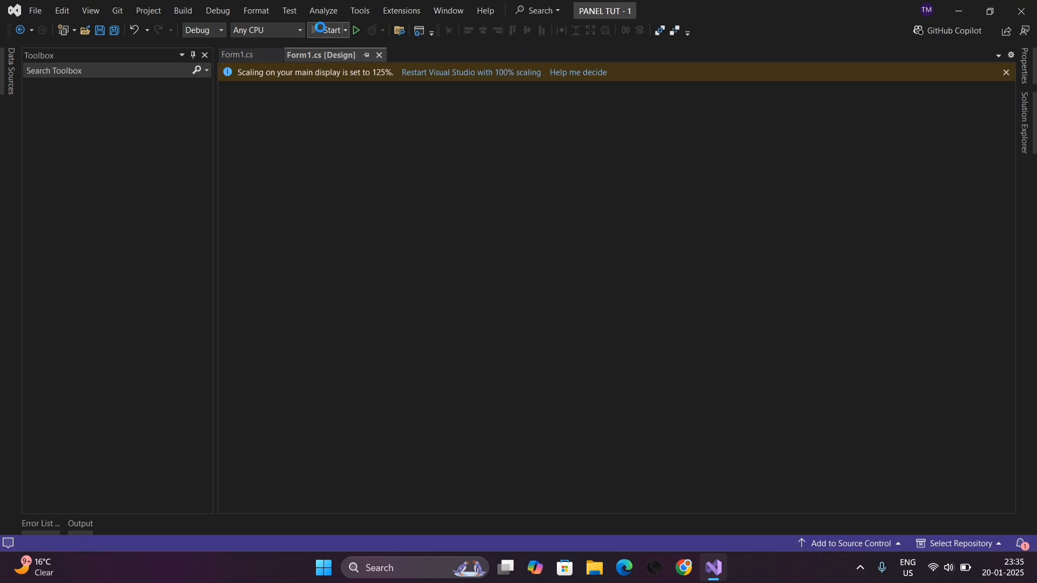
left_click(328, 31)
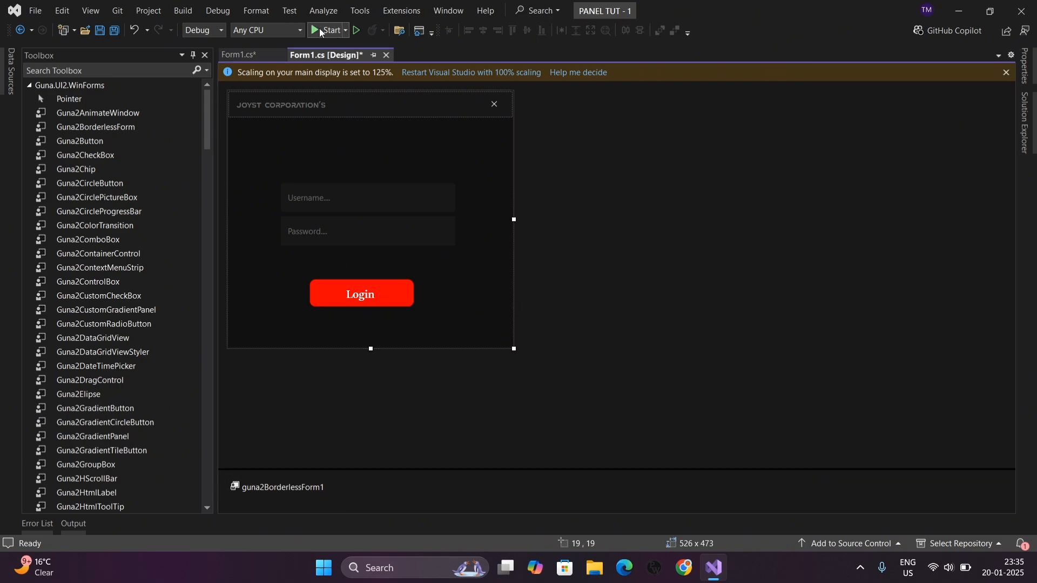
Run the form again, then generate an empty guna2Button1_Click handler for the Login button.
left_click(329, 31)
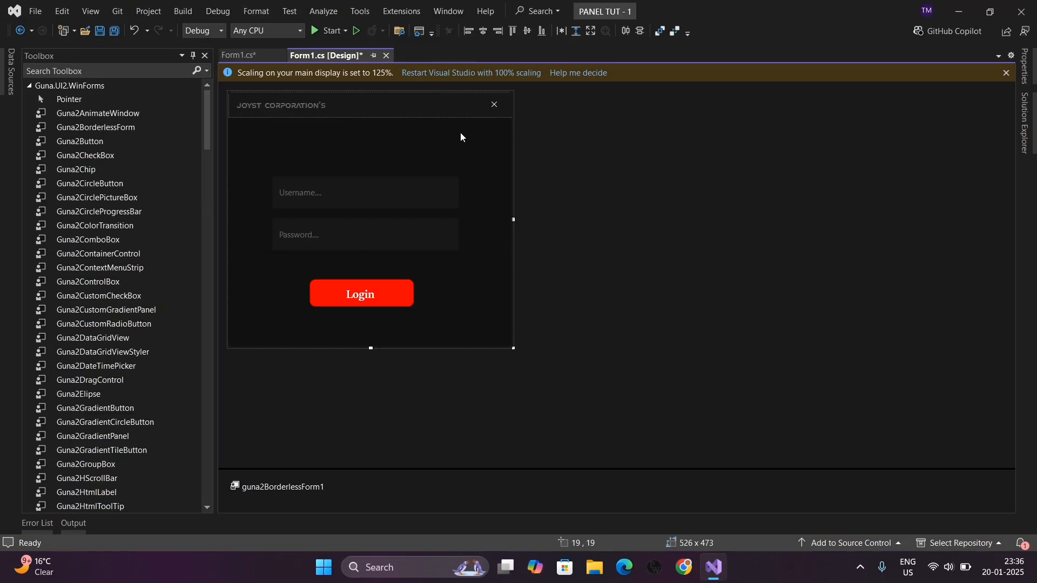
double_click(361, 294)
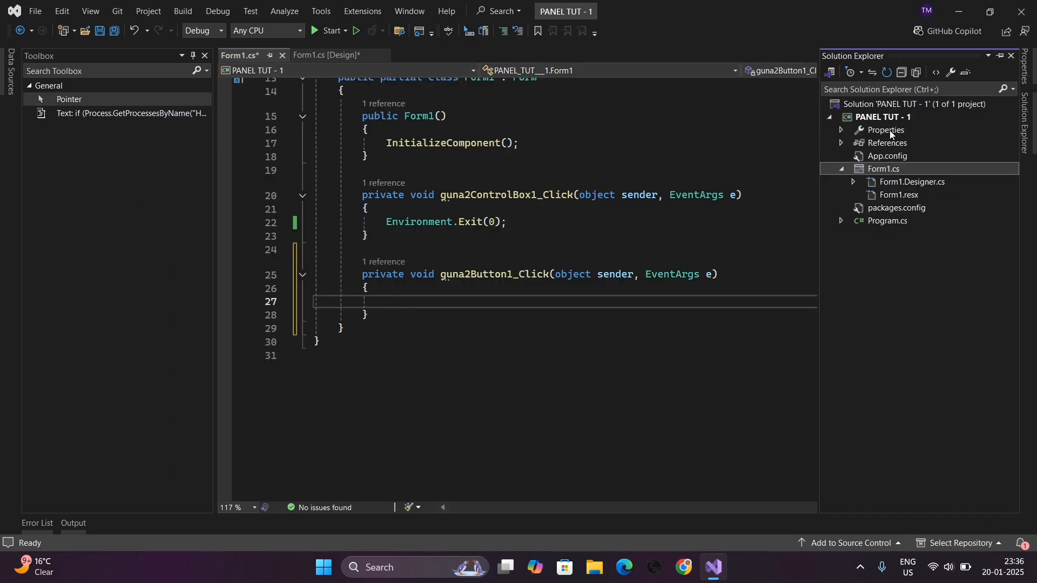
Download the KeyAuth.cs attachment from the Discord material channel.
right_click(879, 116)
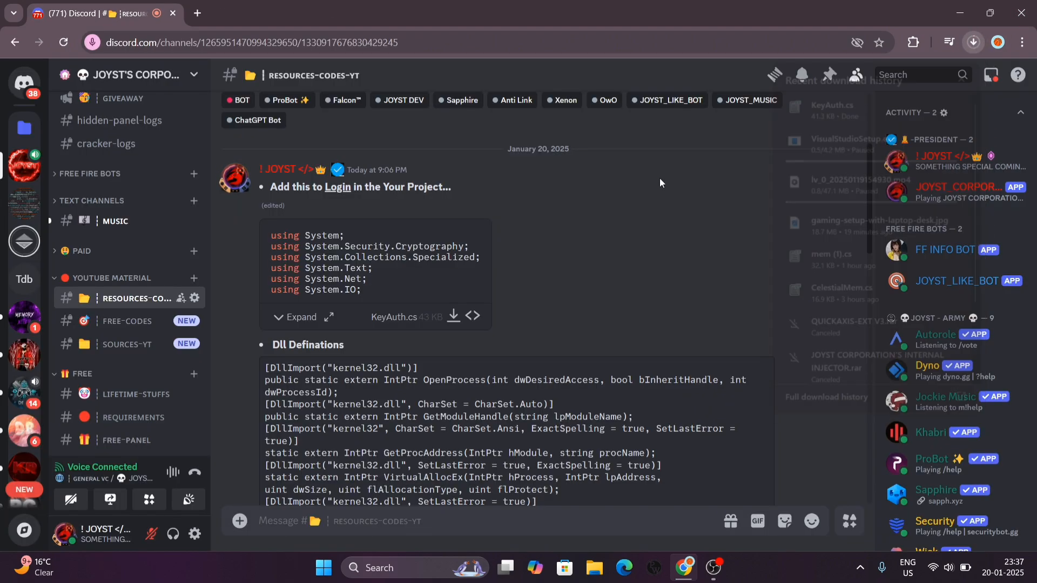
Add KeyAuth.cs to the PANEL TUT - 1 project as an existing item and view its code.
left_click(712, 567)
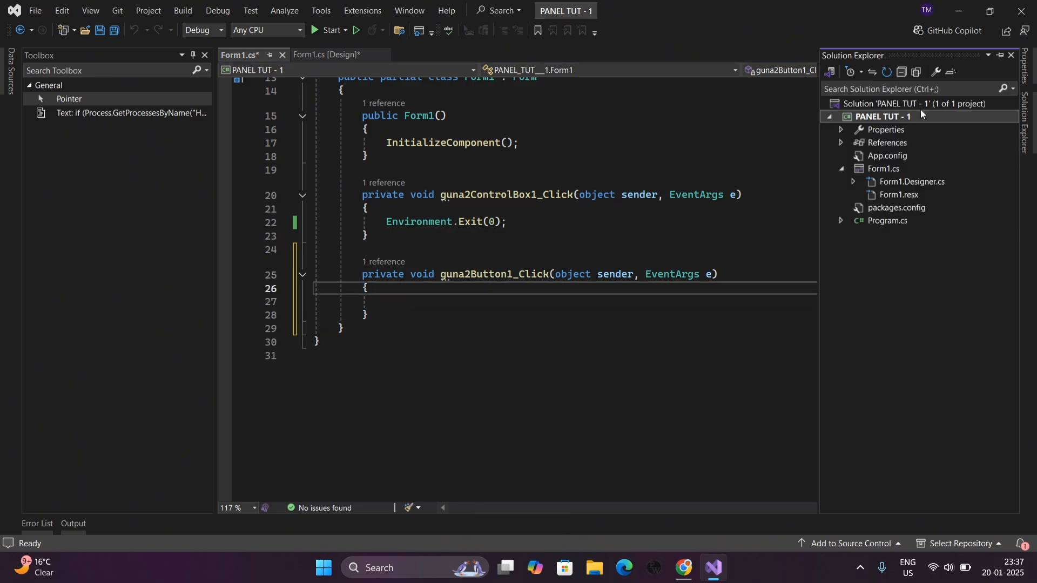
right_click(882, 116)
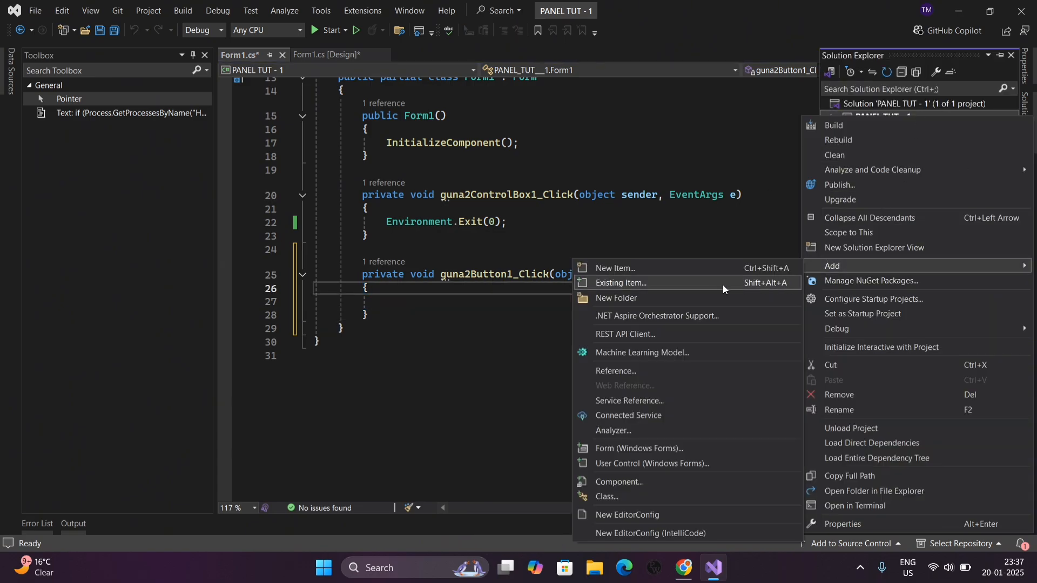
left_click(620, 282)
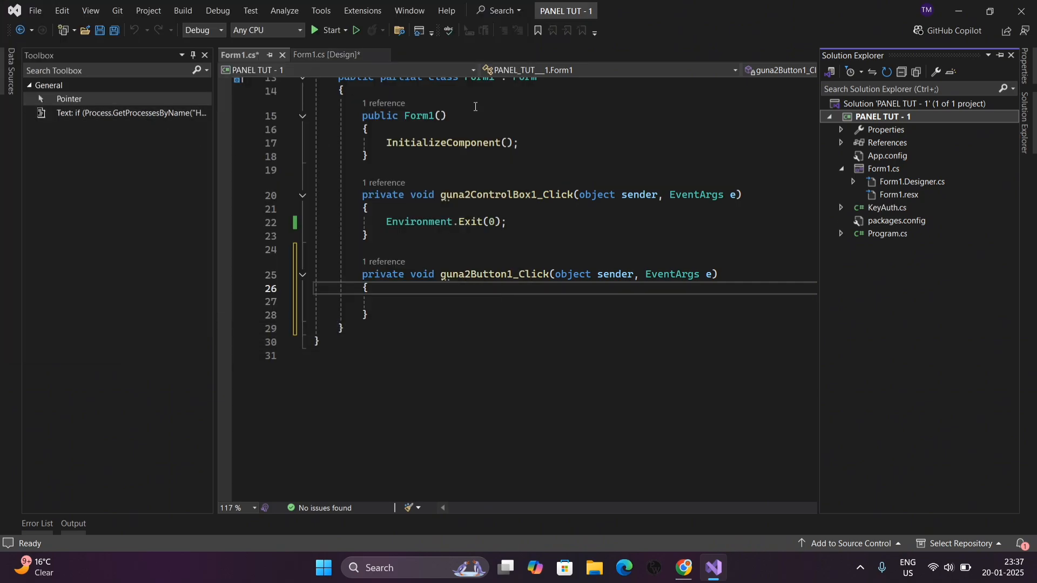
left_click(886, 207)
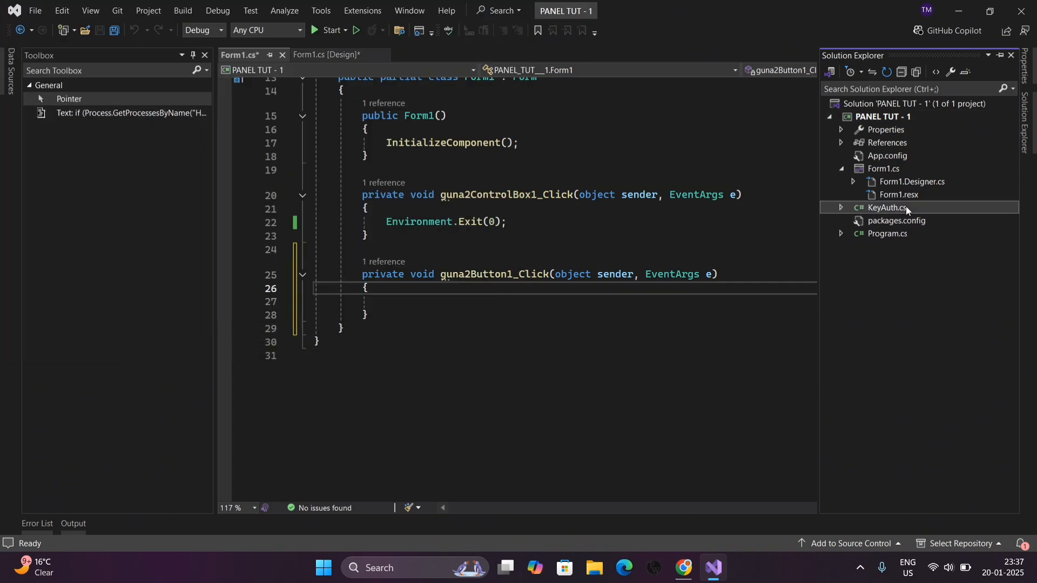
double_click(886, 208)
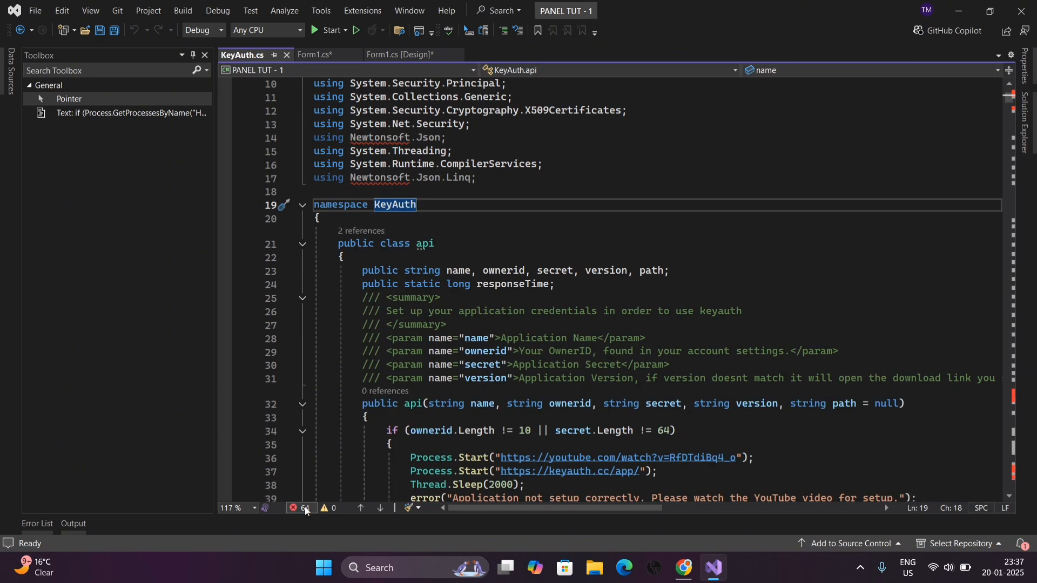
left_click(343, 258)
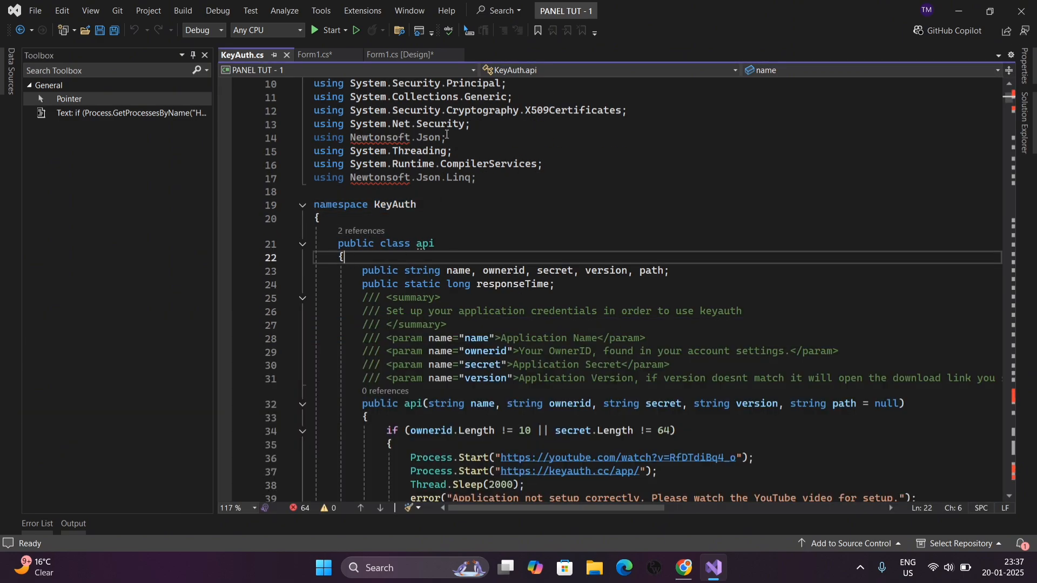
left_click(148, 10)
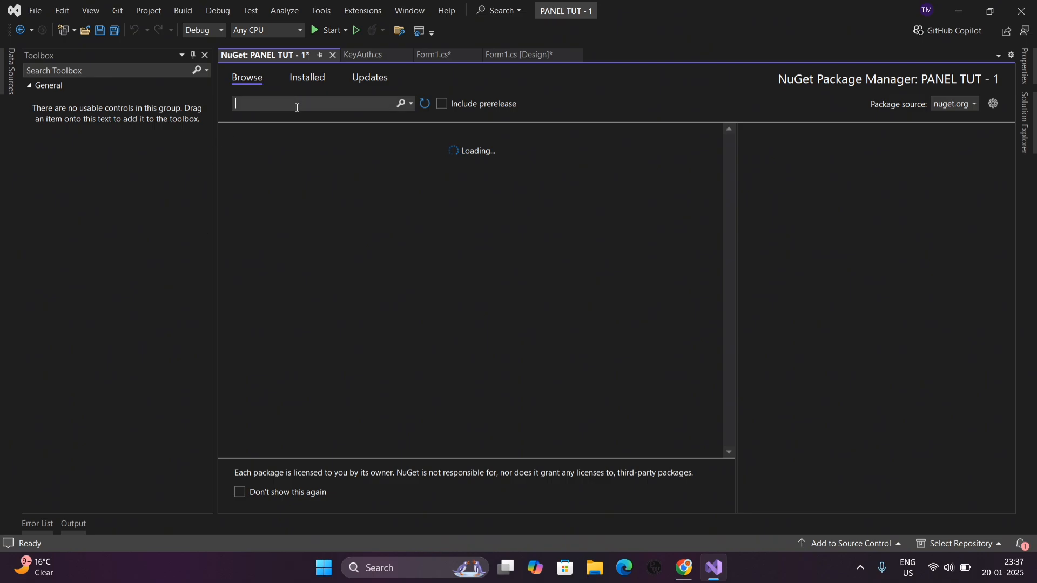
Install the Newtonsoft.Json NuGet package into the project.
type("NEW")
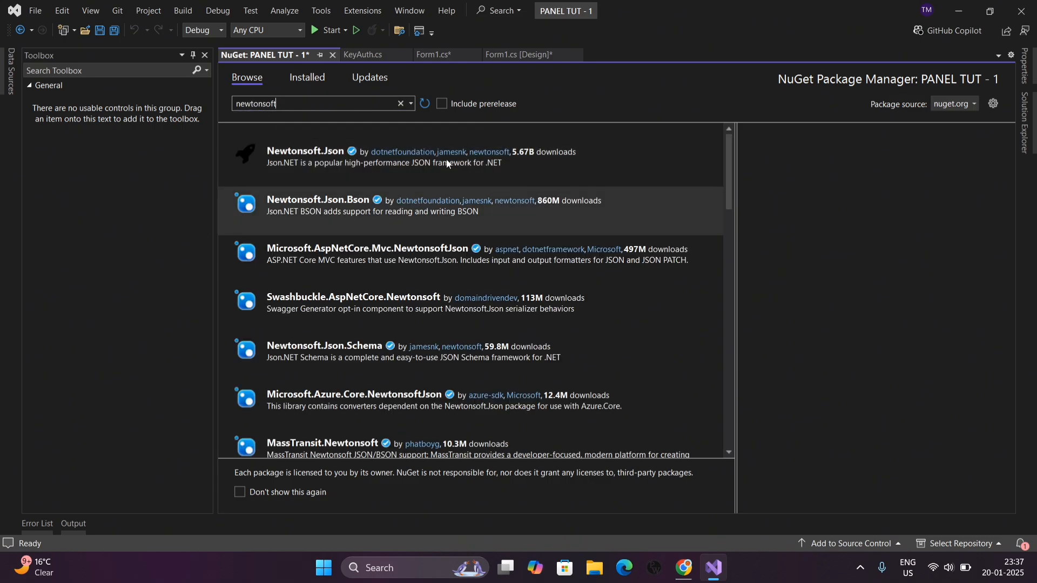
left_click(305, 151)
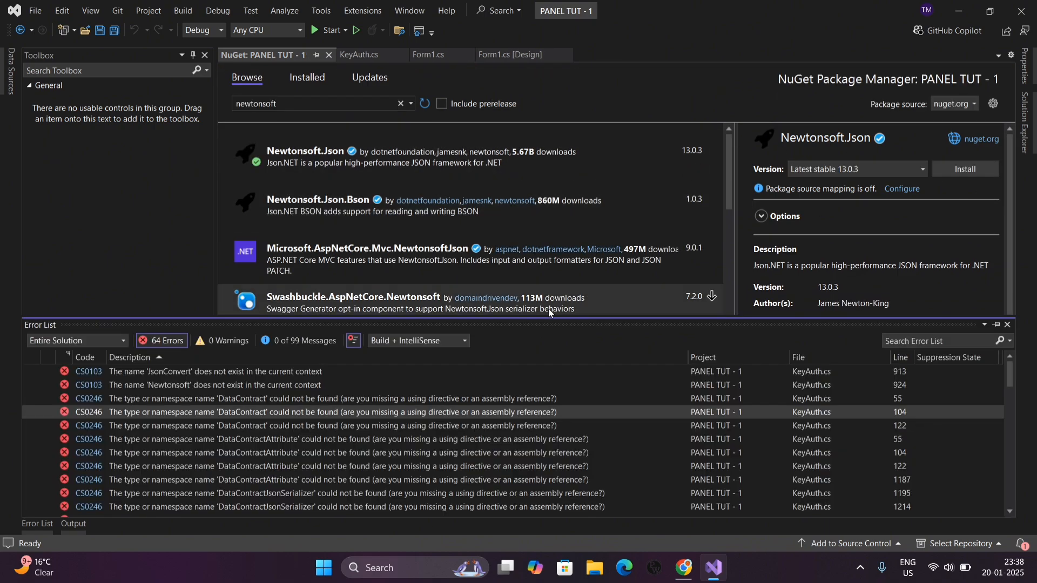
left_click(355, 54)
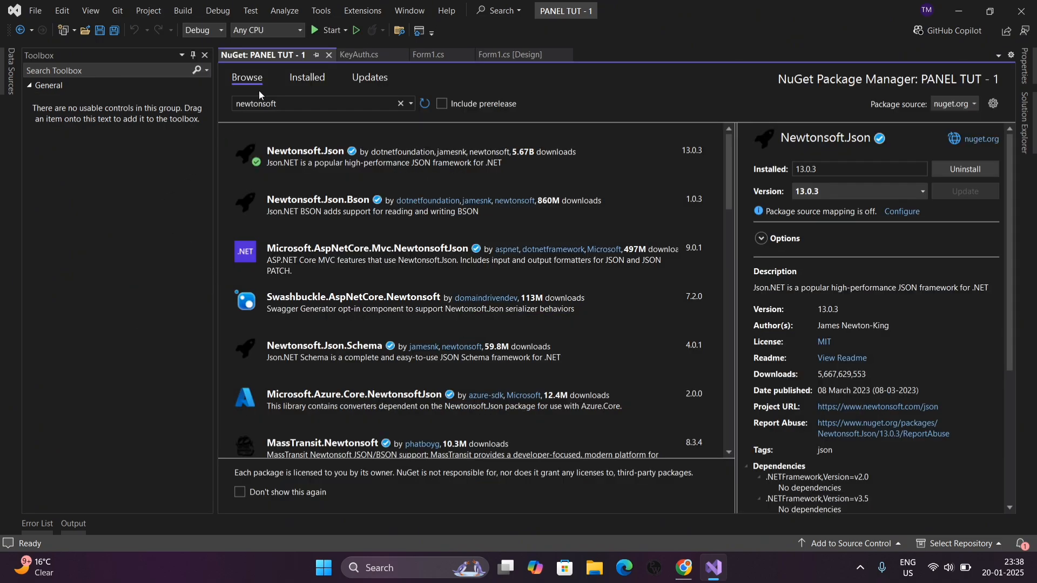
Install the System.Runtime.Serialization.Json package so KeyAuth.cs compiles cleanly.
type("RUNTI")
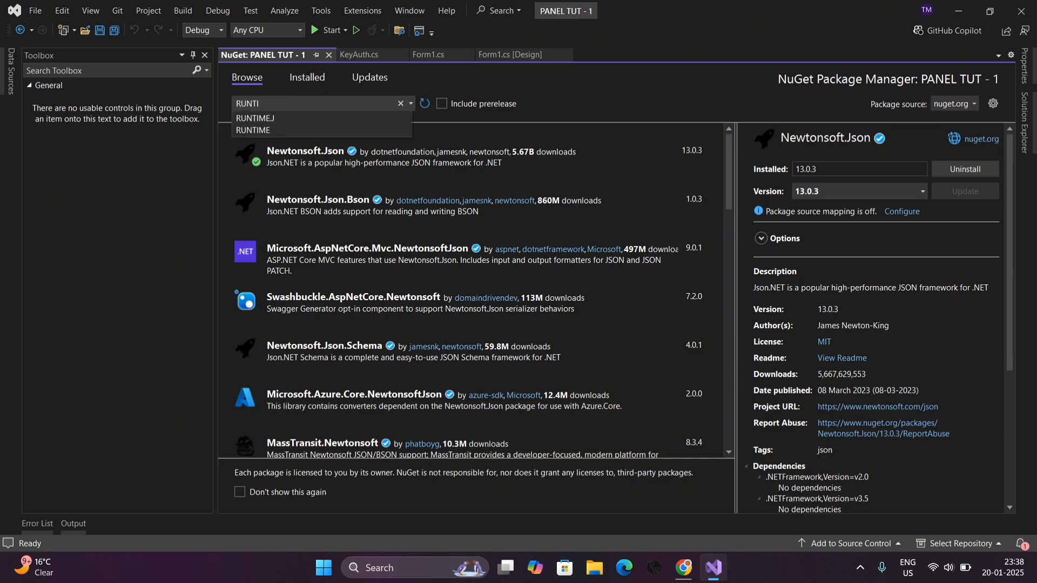
left_click(255, 118)
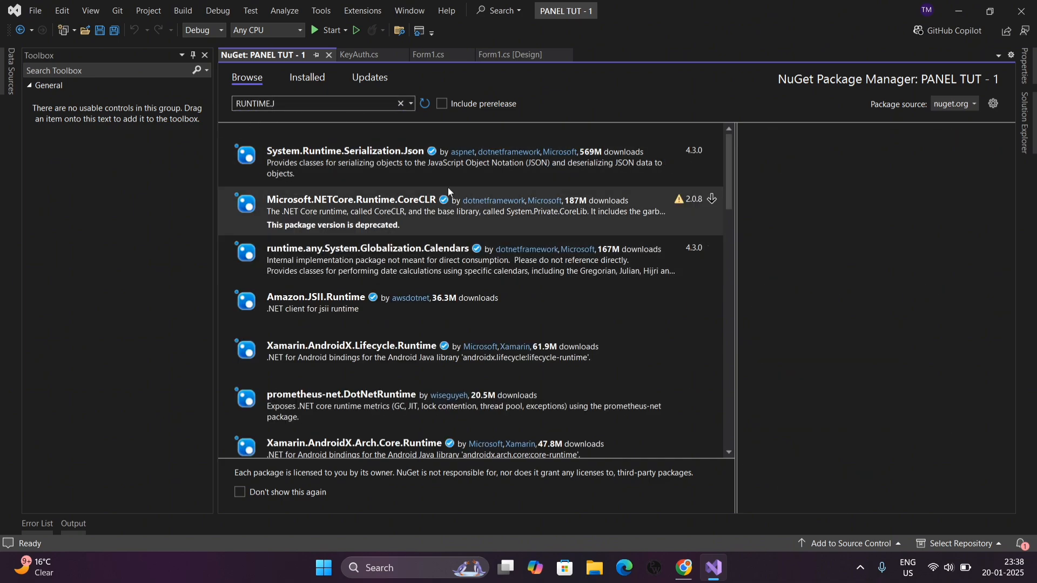
left_click(344, 152)
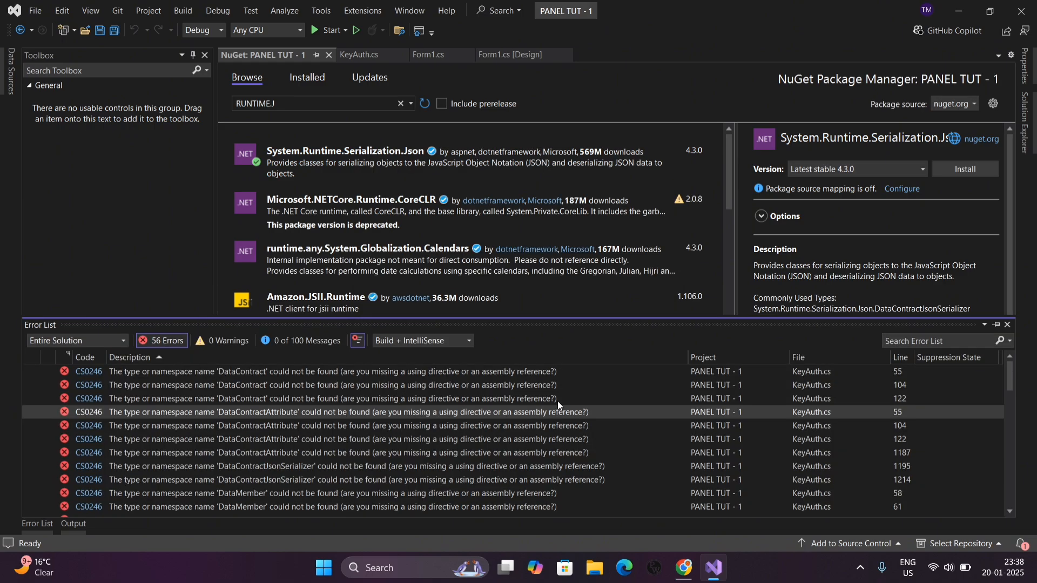
left_click(356, 54)
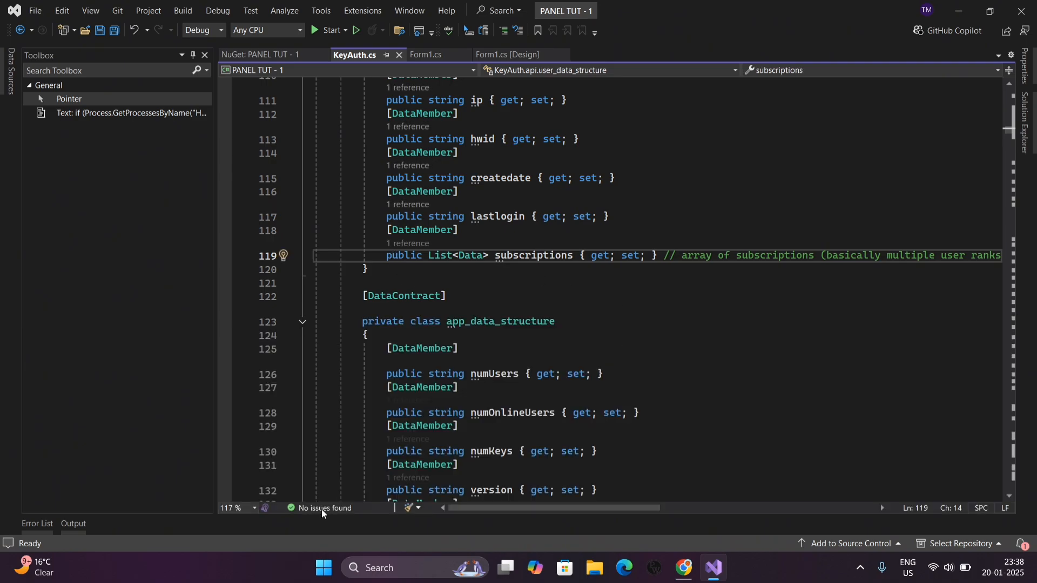
Add a new Windows Forms form named JOYSTMAIN to the project.
left_click(506, 54)
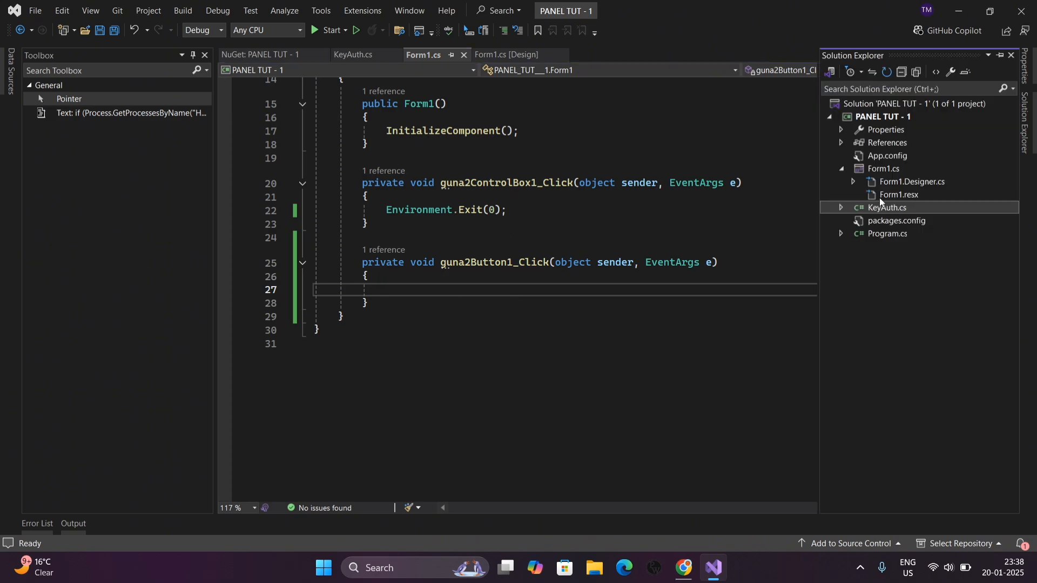
right_click(882, 116)
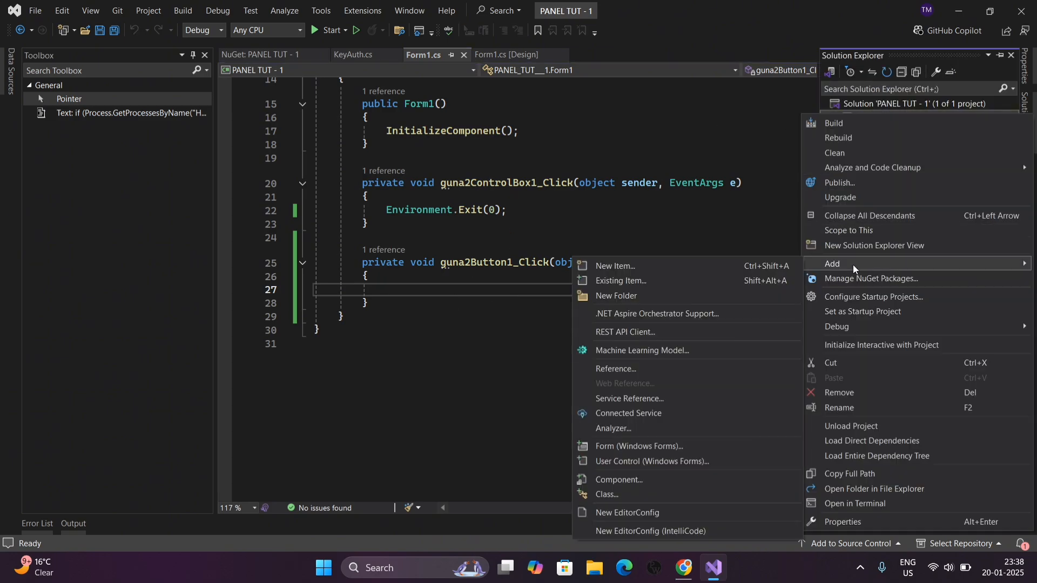
mouse_move(639, 446)
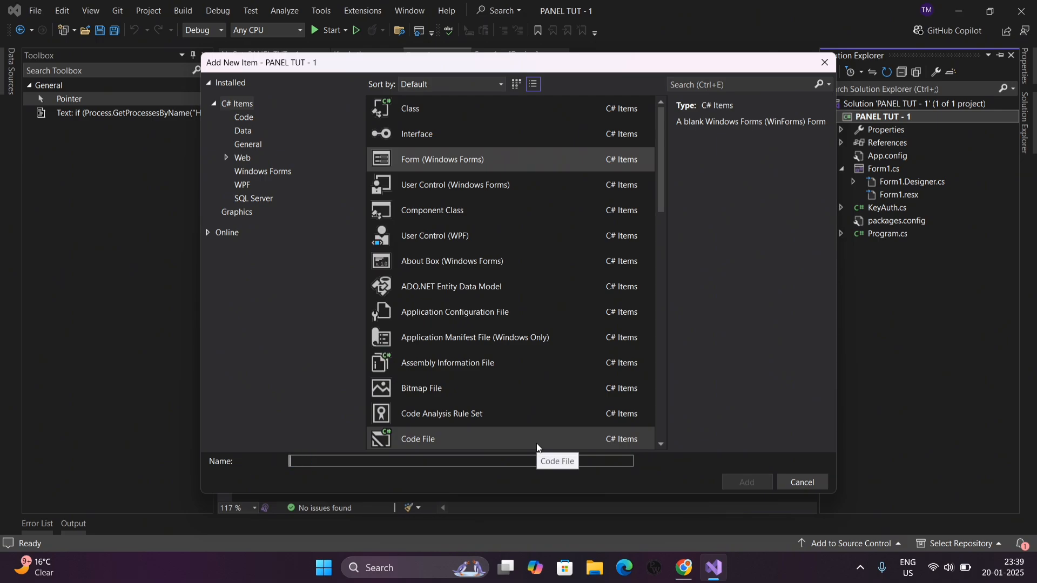
type("JOYSTMAIN.cs")
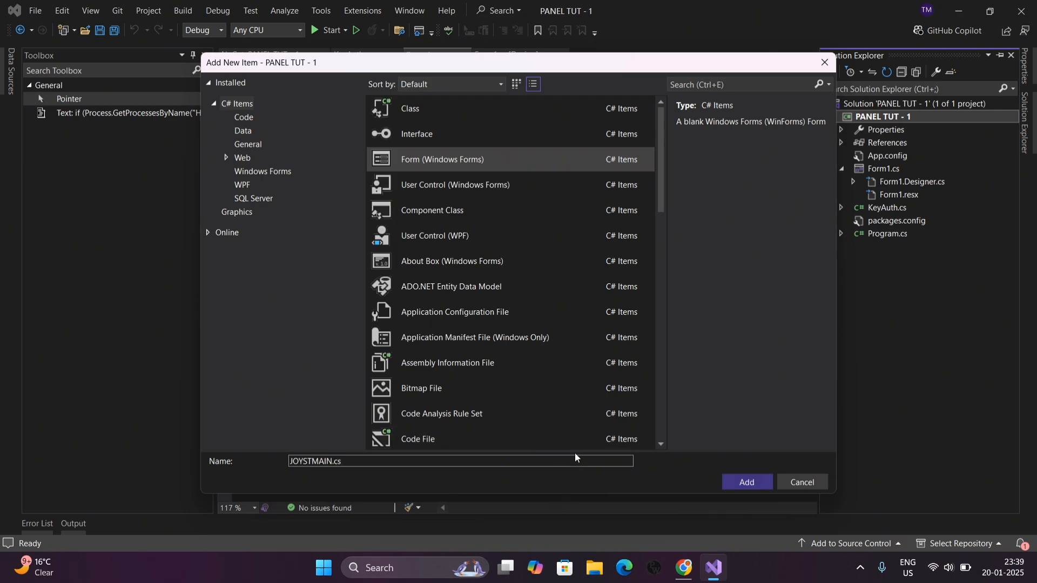
left_click(746, 482)
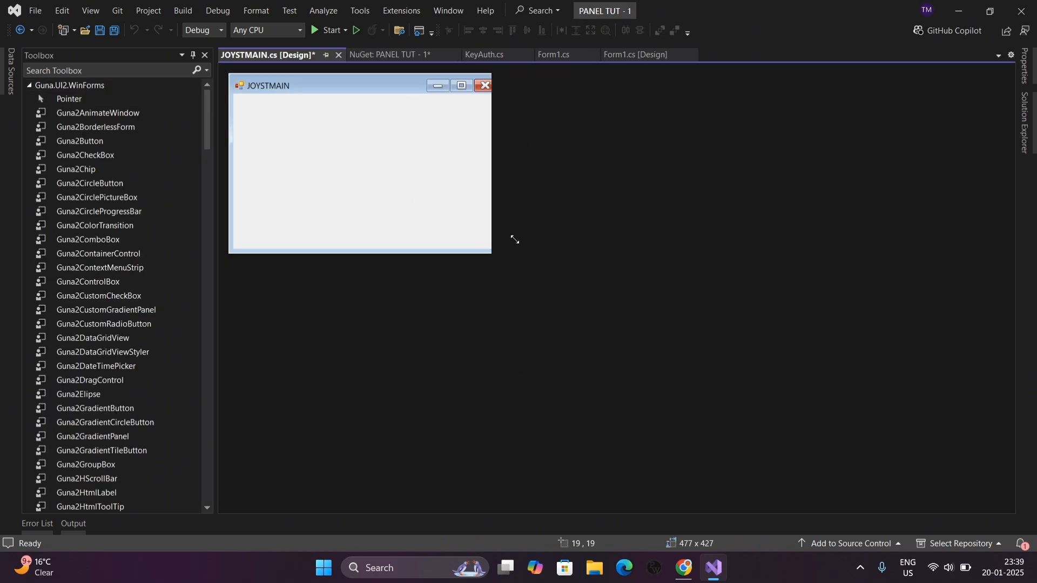
Give JOYSTMAIN a Guna2BorderlessForm, a dark BackColor and a larger 751 by 576 size.
left_click_drag(515, 240, 496, 331)
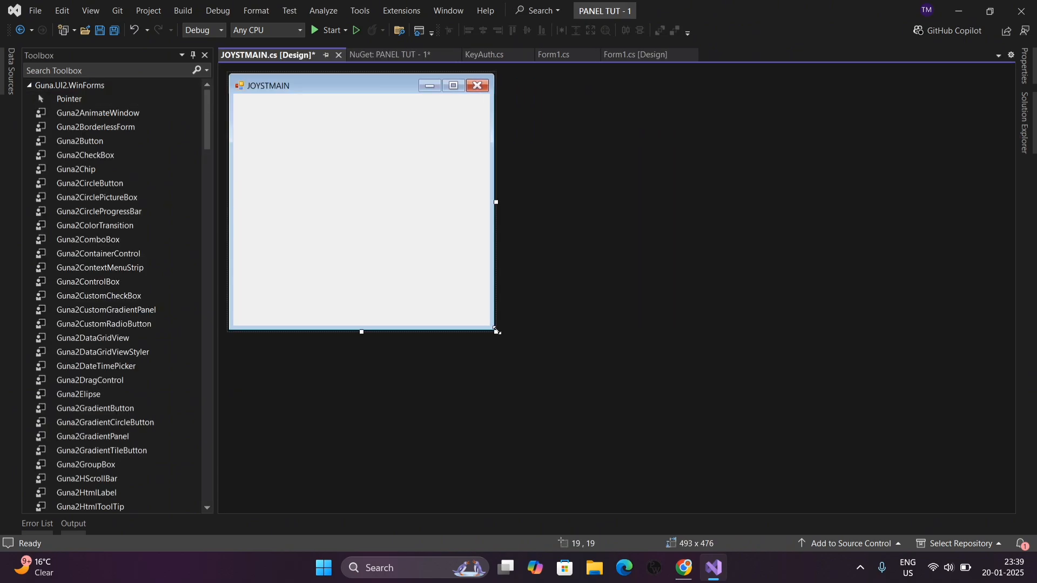
left_click_drag(496, 332, 501, 339)
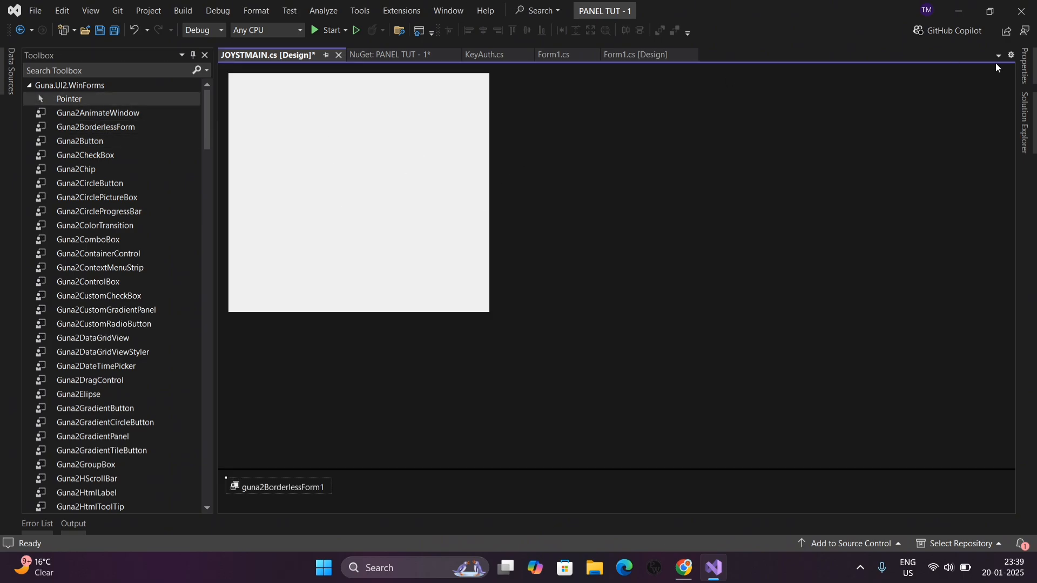
left_click(359, 192)
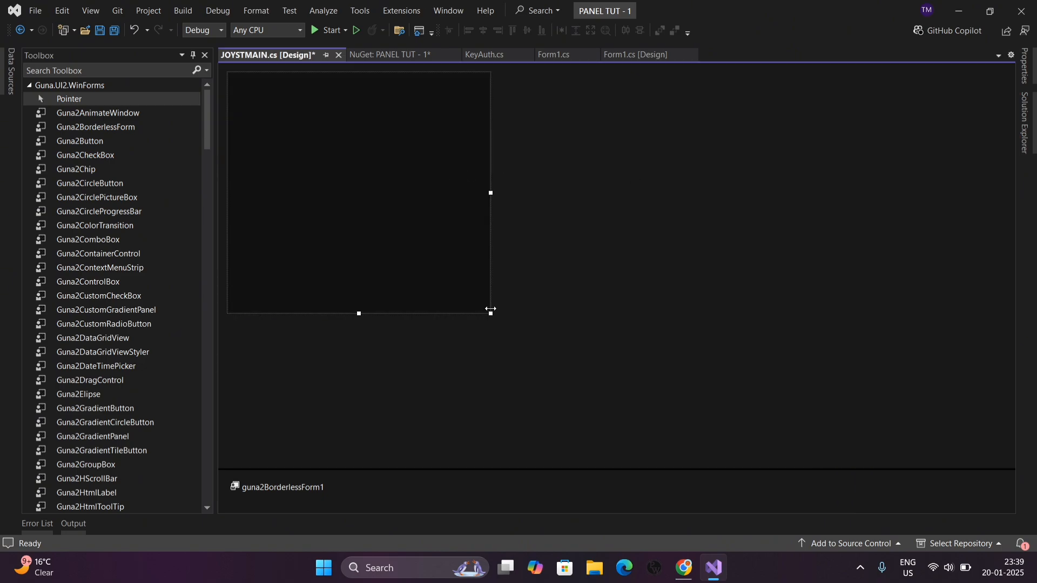
left_click_drag(490, 313, 633, 385)
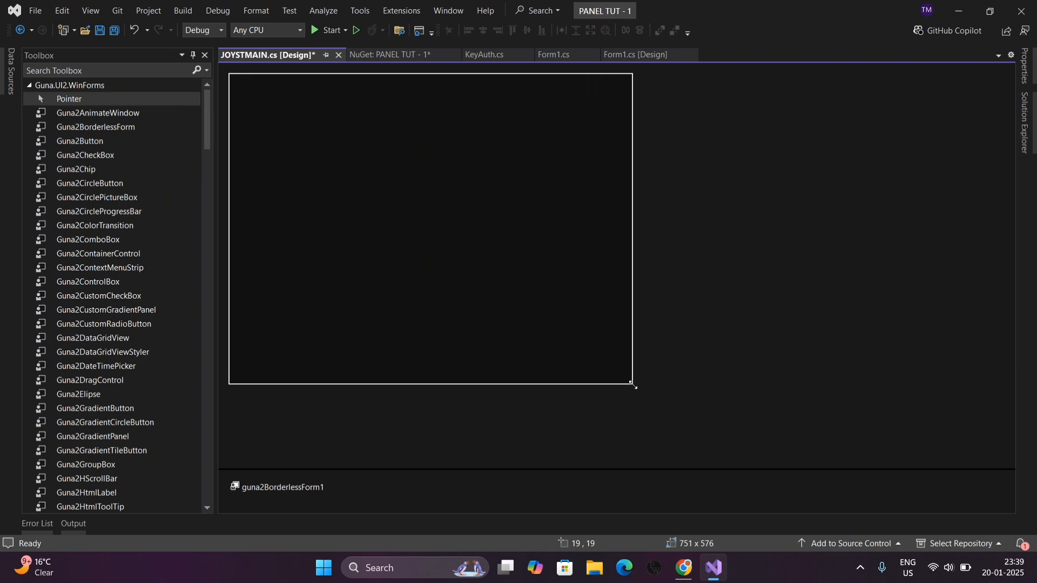
left_click_drag(632, 385, 588, 359)
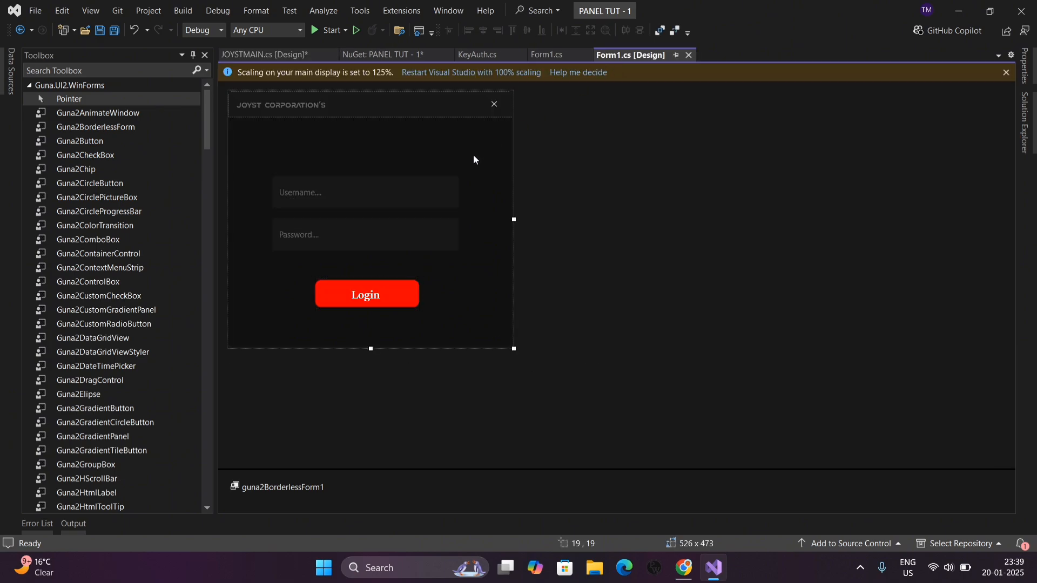
Select the red Login button in Form1's designer.
left_click(366, 294)
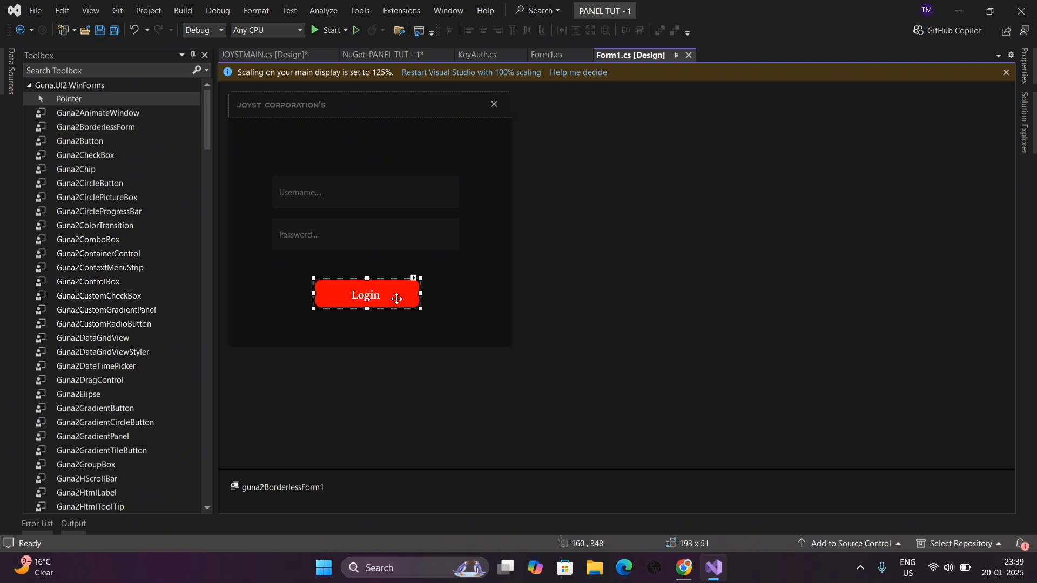